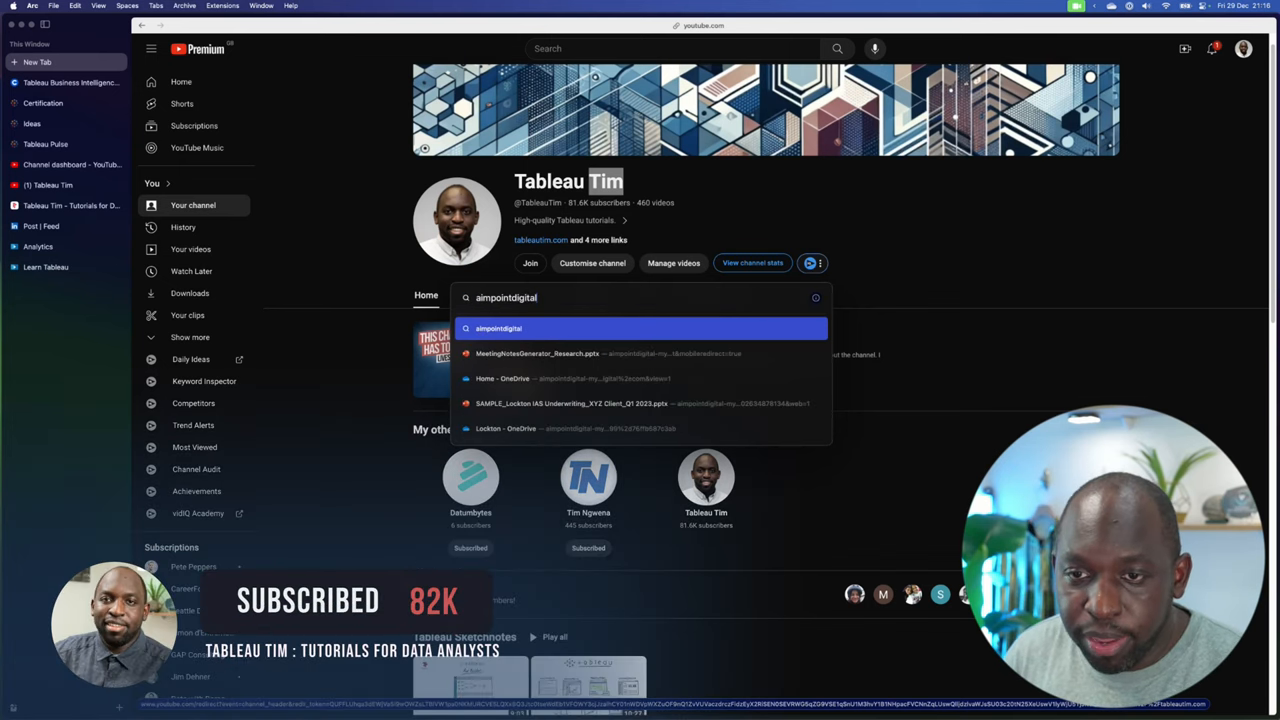
Step: Go to aimpointdigital.com from Arc's command bar
text(.com)
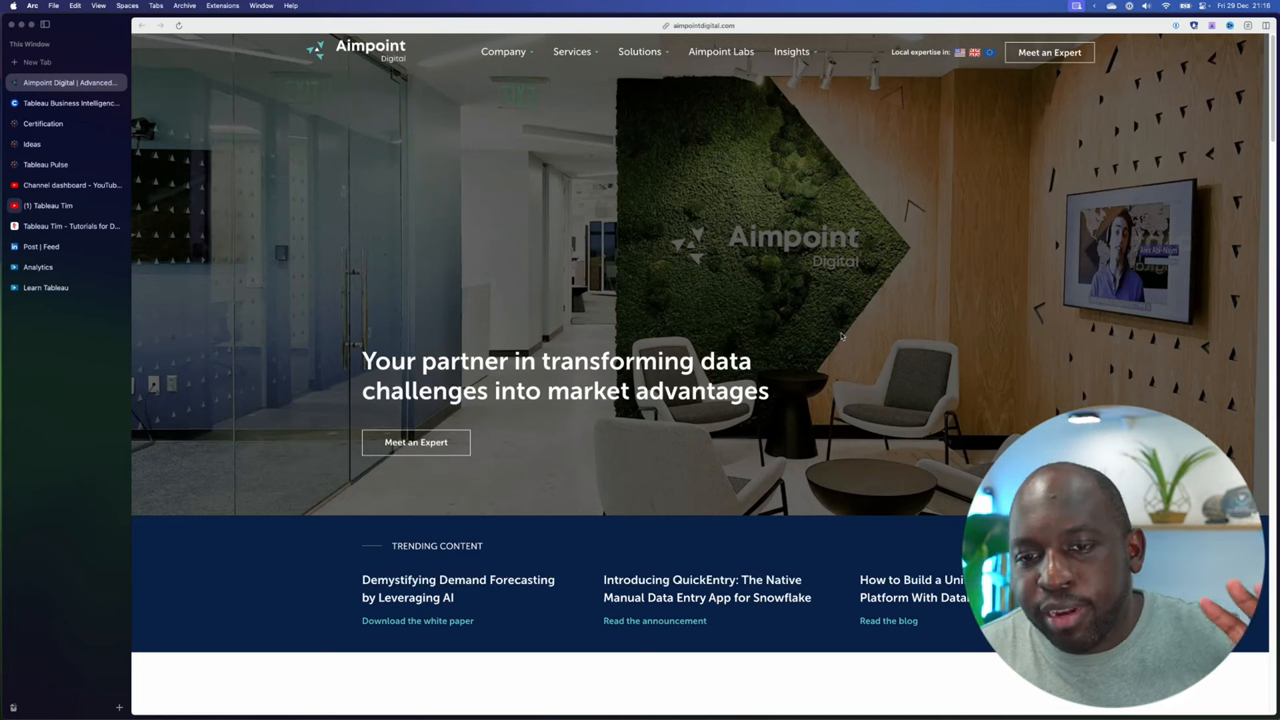
mouse_move(540, 337)
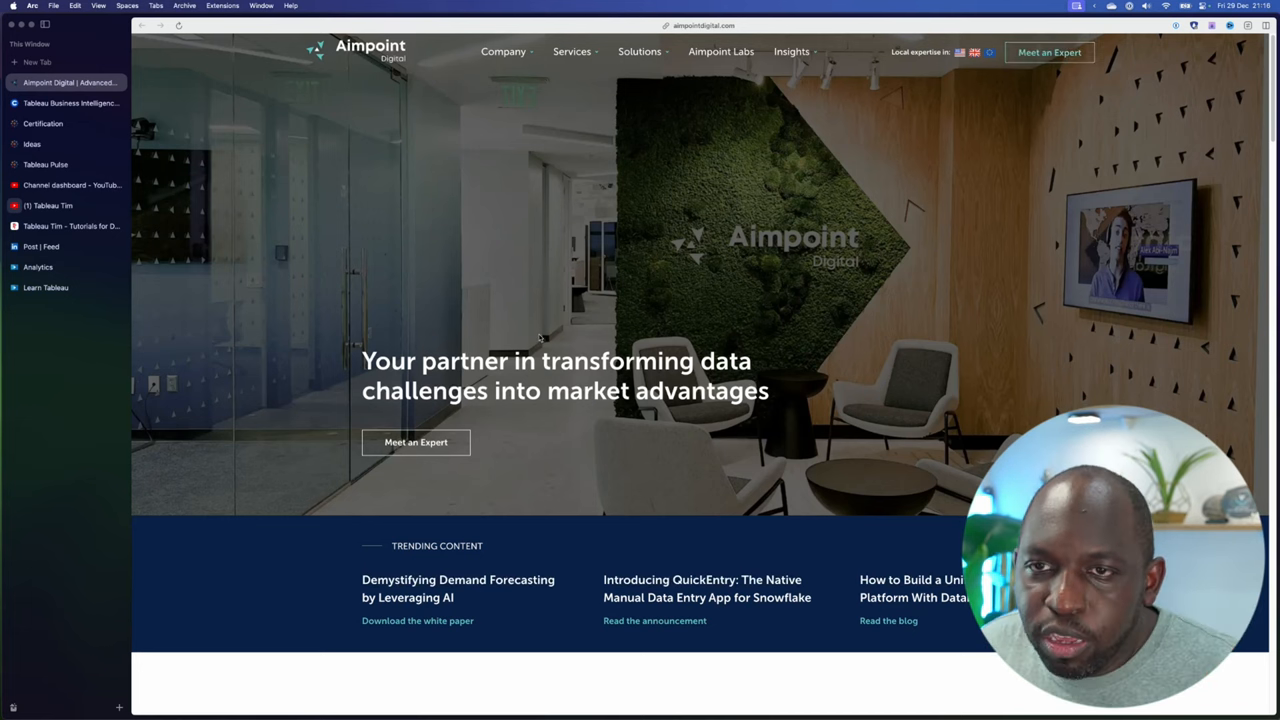
Step: Scroll down to the 'Navigating data complexity, together' section showing Analytics
scroll(down, 3)
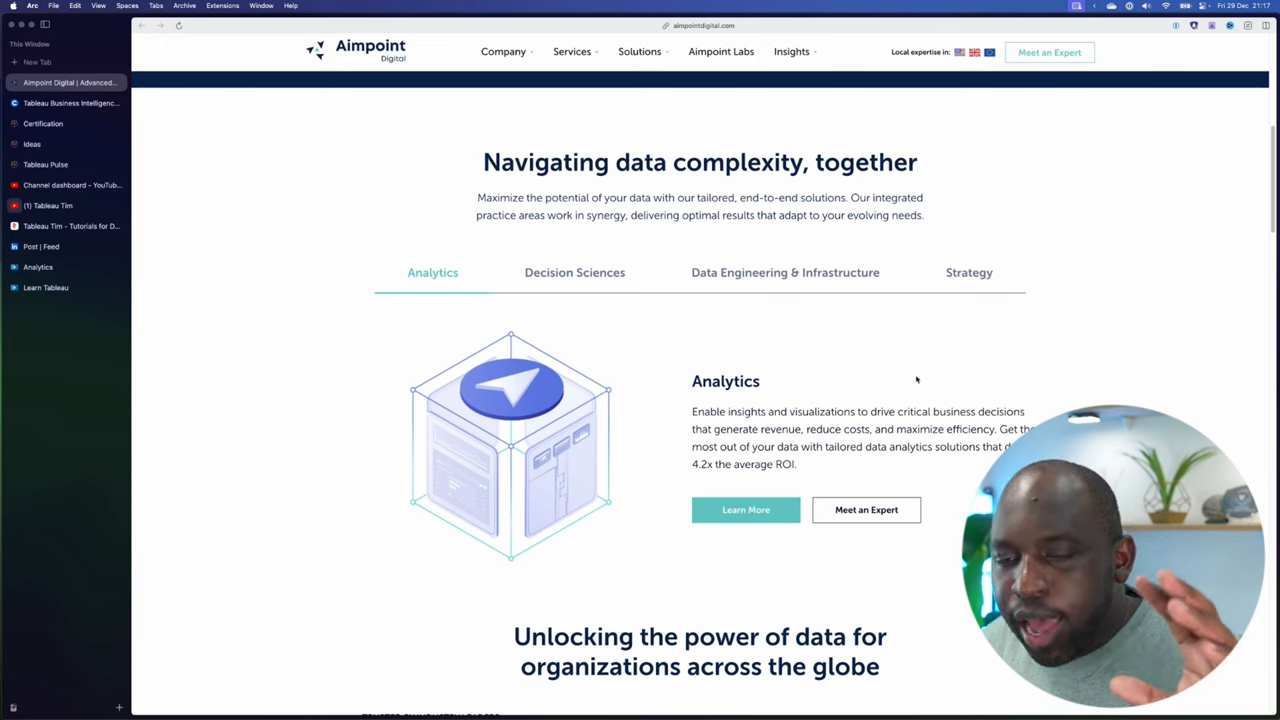
mouse_move(900, 374)
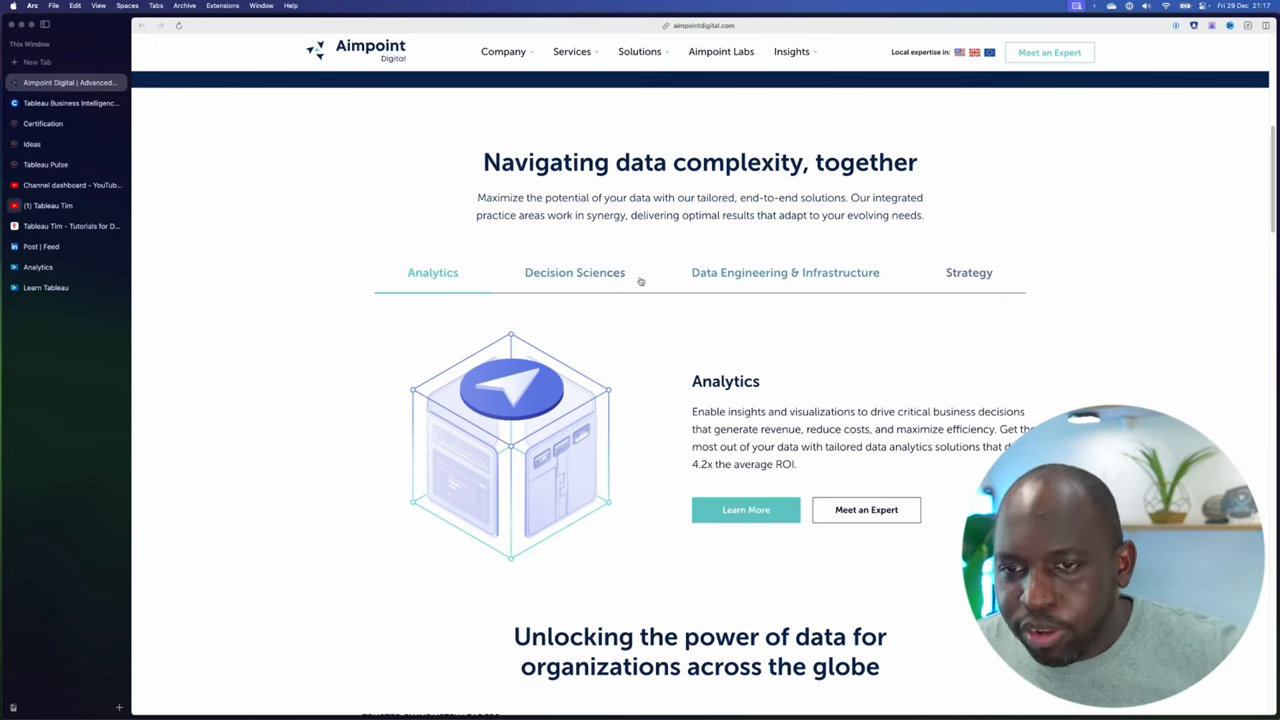
Step: Switch through the Decision Sciences, Data Engineering & Infrastructure, and Strategy tabs
click(574, 272)
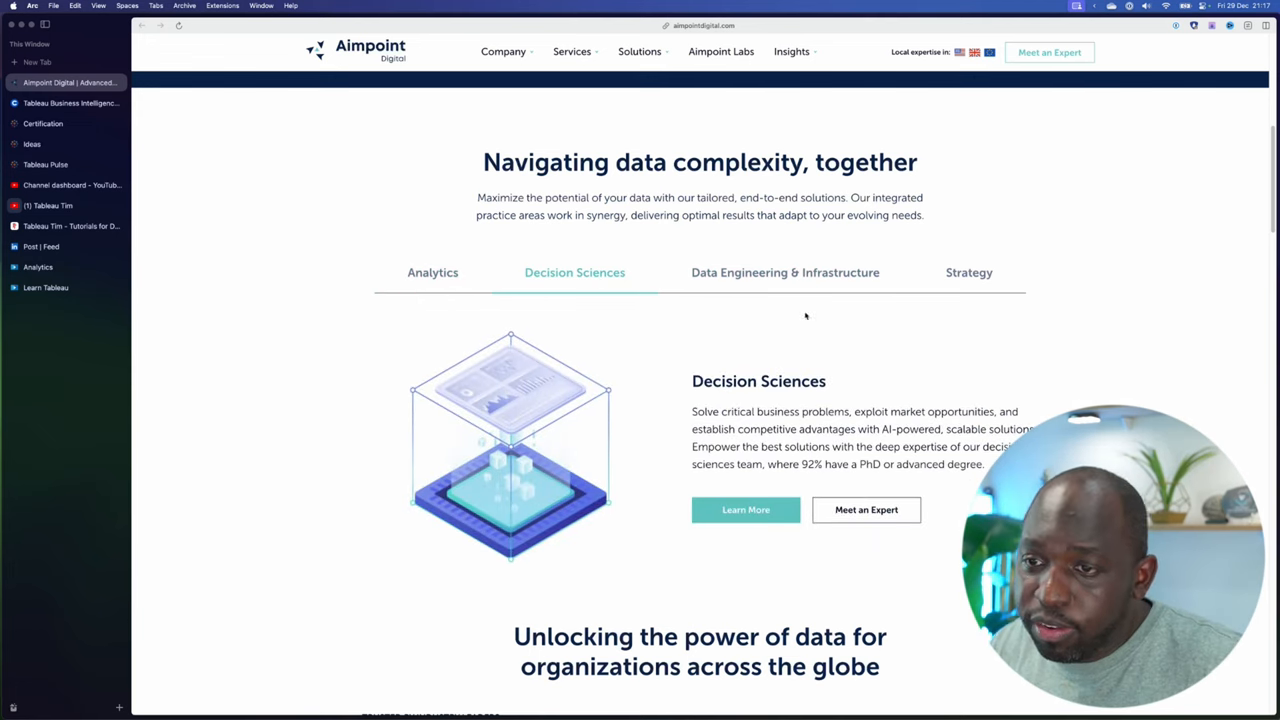
click(785, 272)
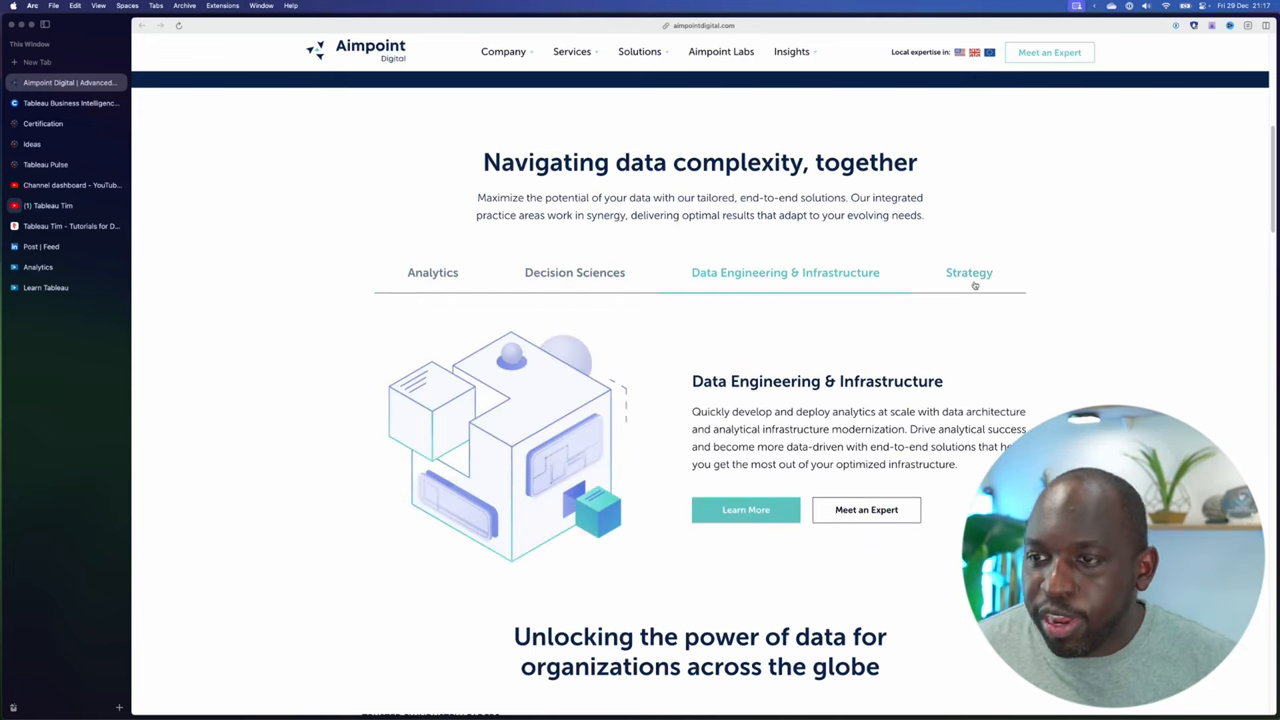
click(968, 272)
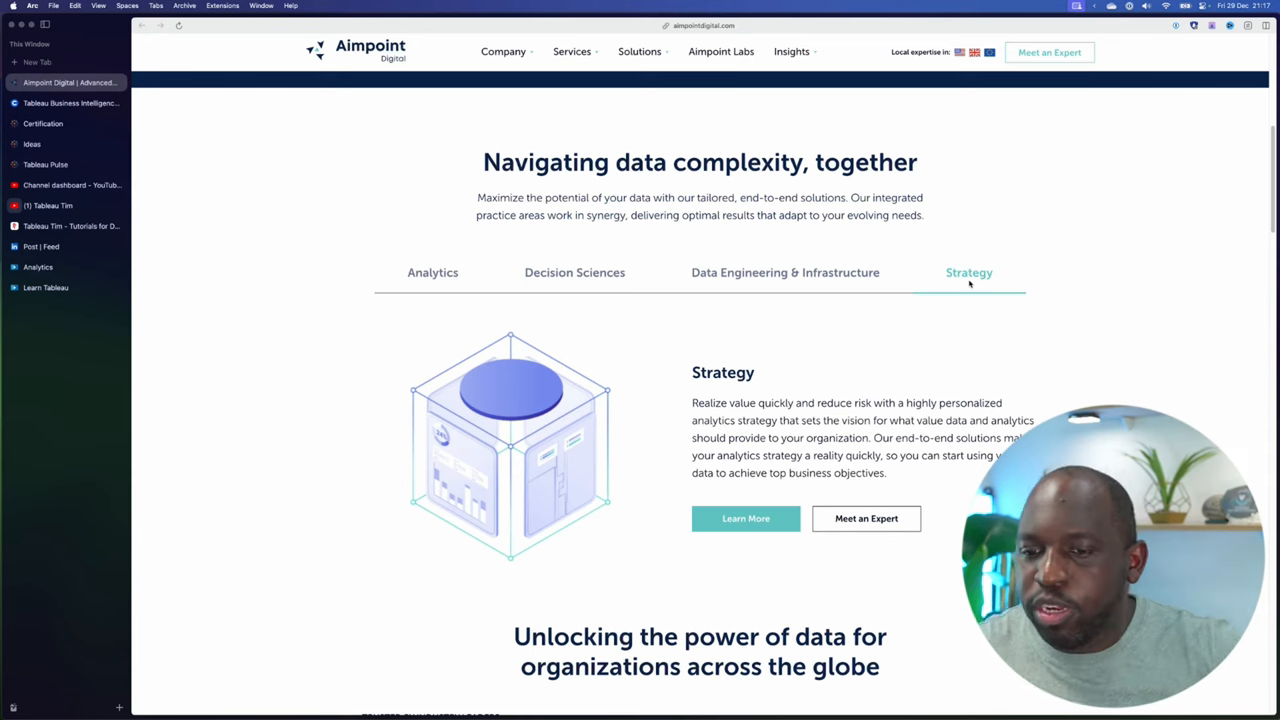
scroll(down, 3)
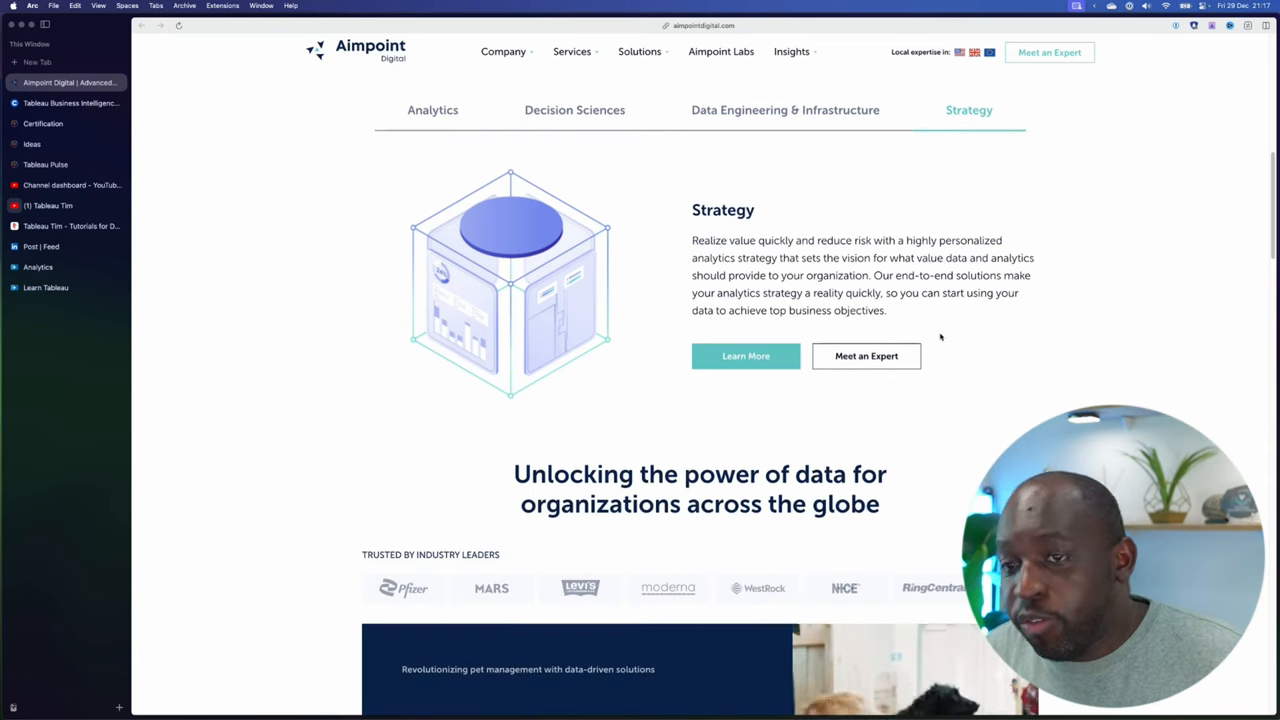
scroll(up, 3)
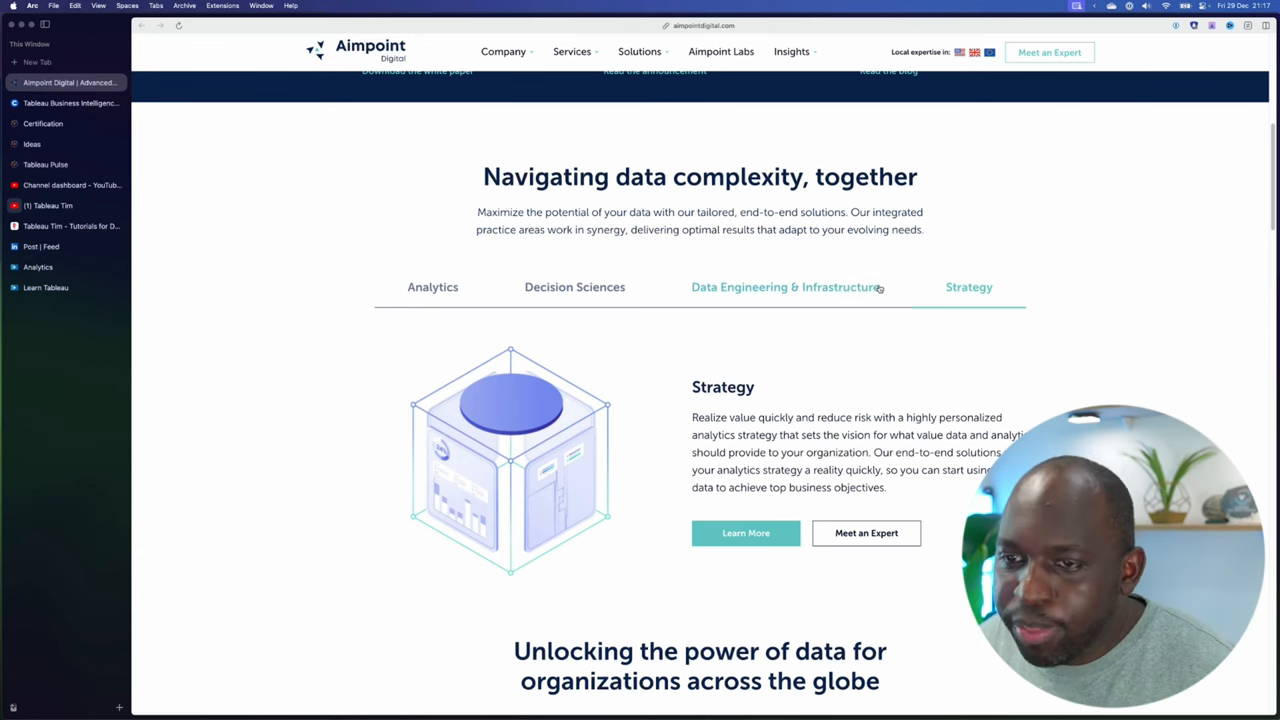
mouse_move(821, 327)
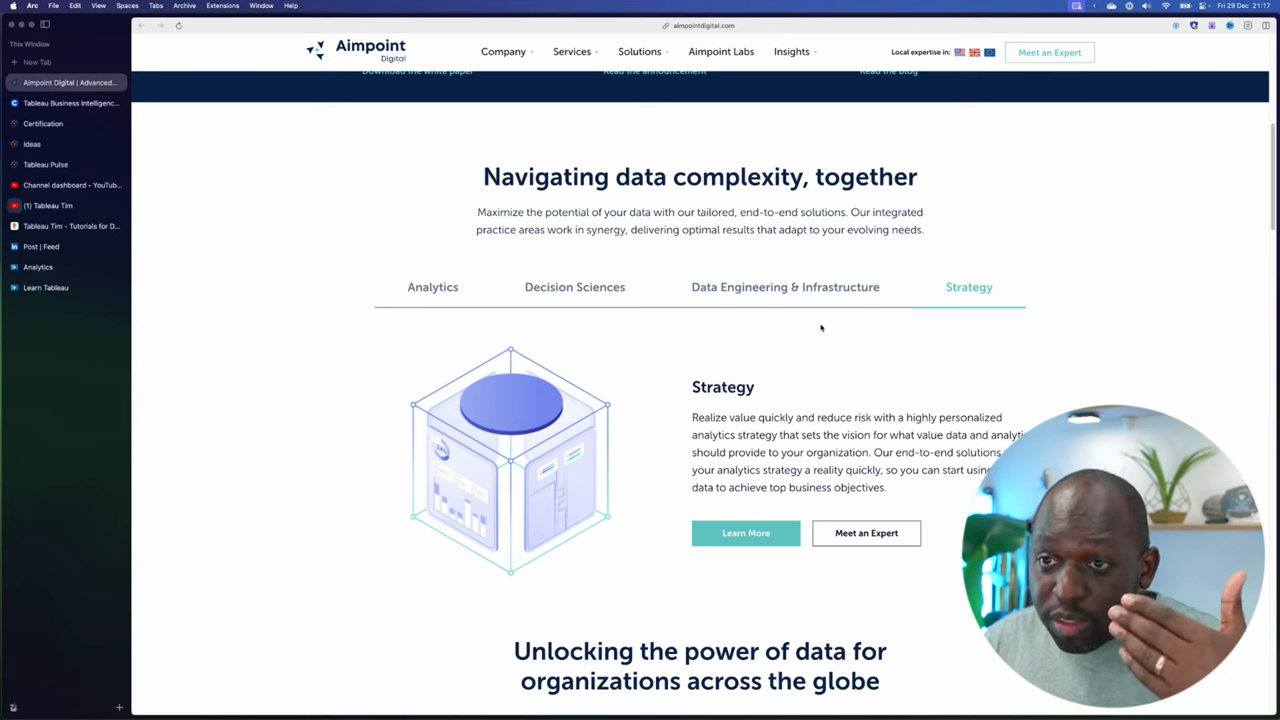
mouse_move(673, 347)
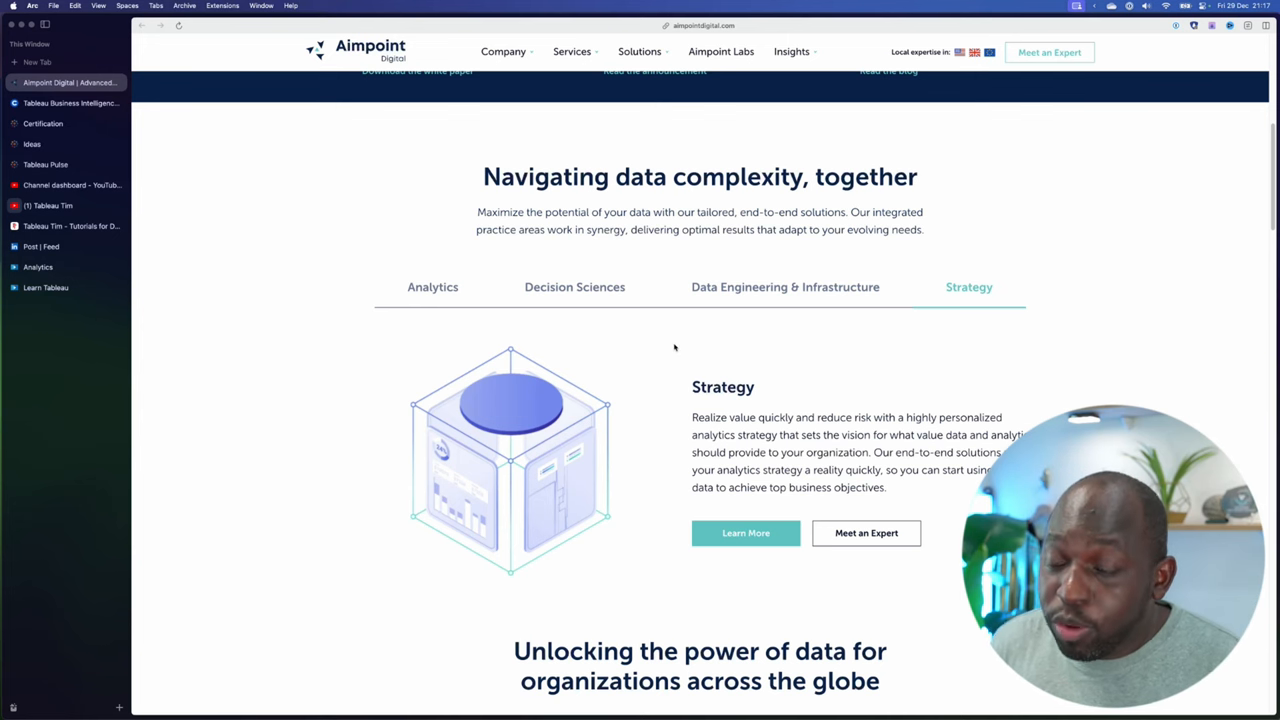
mouse_move(640, 329)
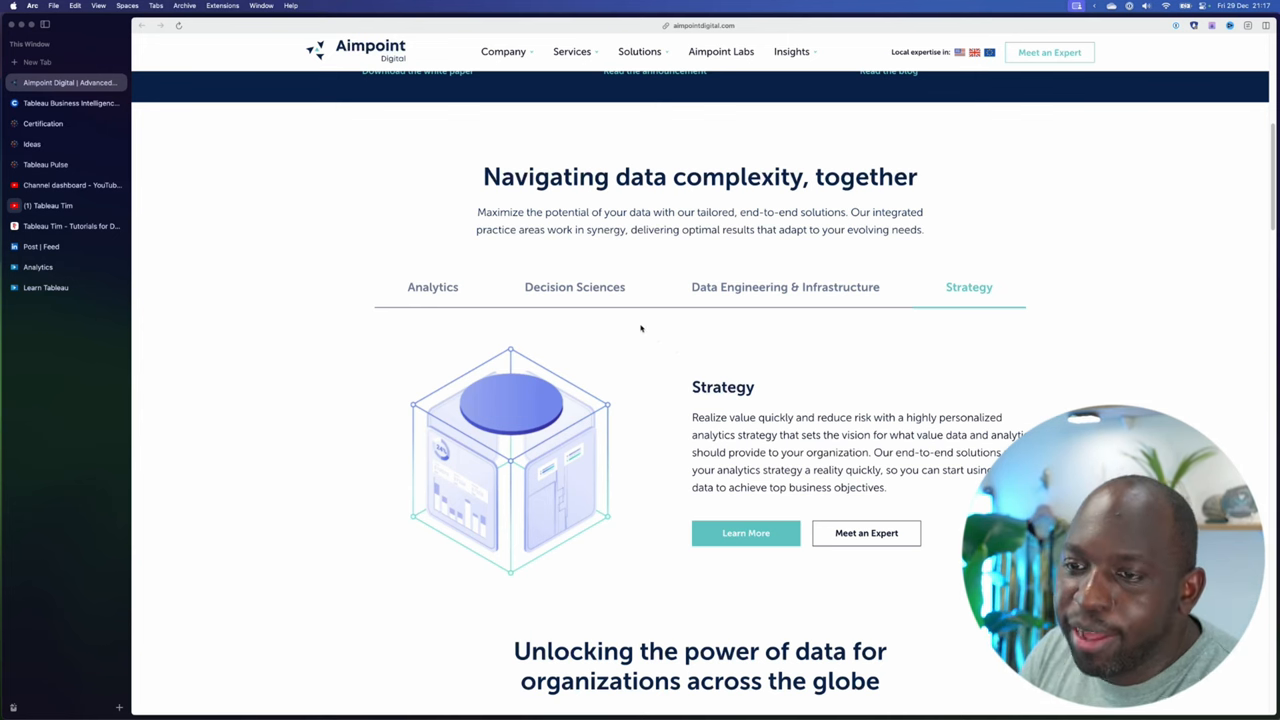
mouse_move(632, 334)
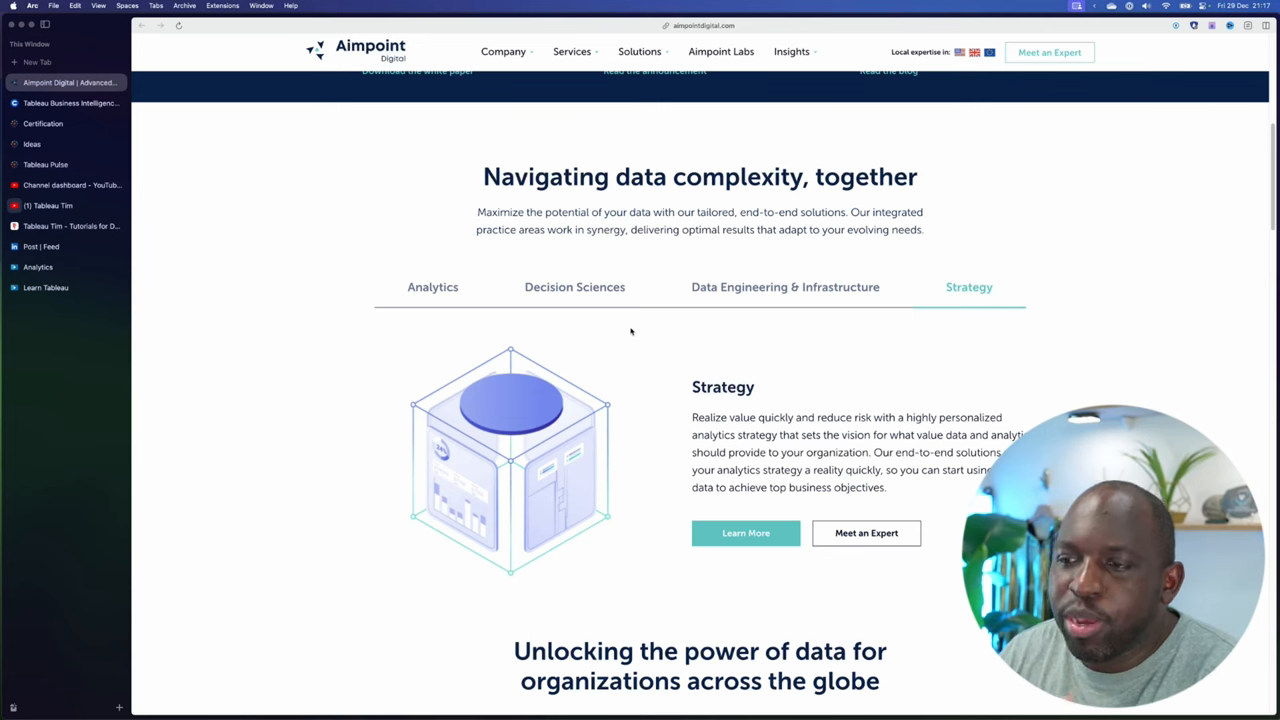
Step: Reselect Decision Sciences and scroll down to the PetScreening case study carousel
click(574, 287)
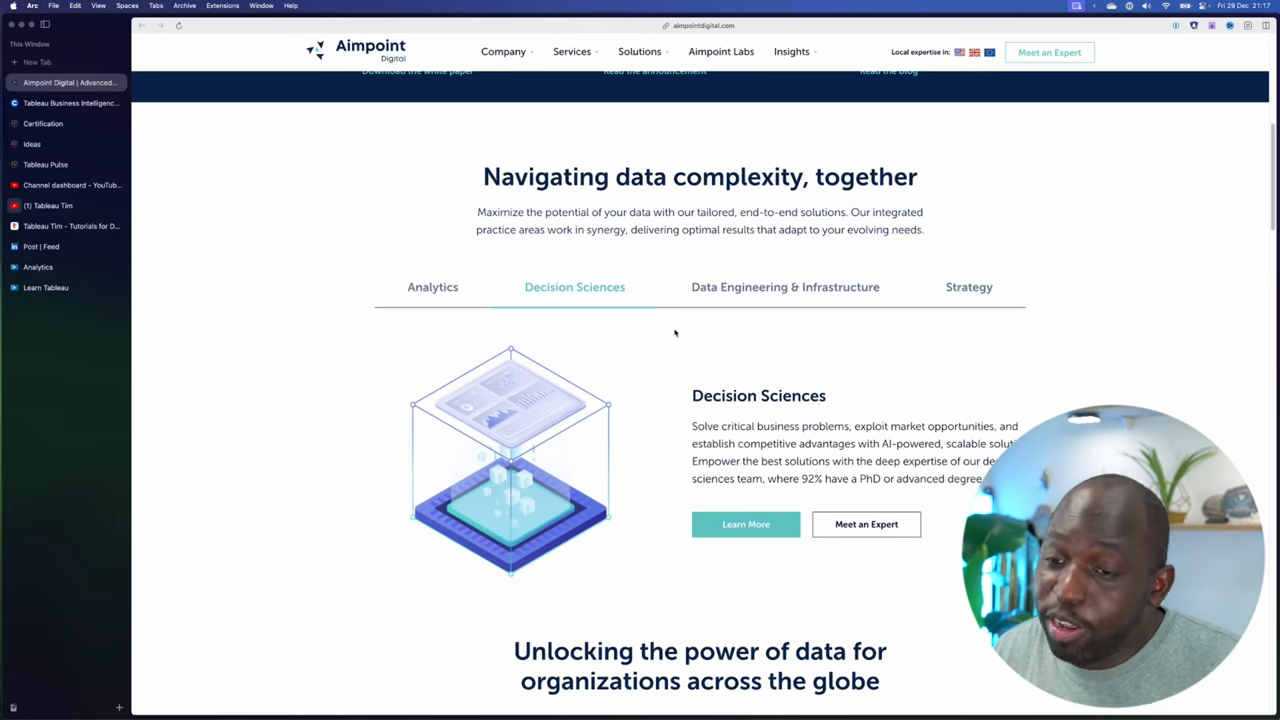
scroll(down, 3)
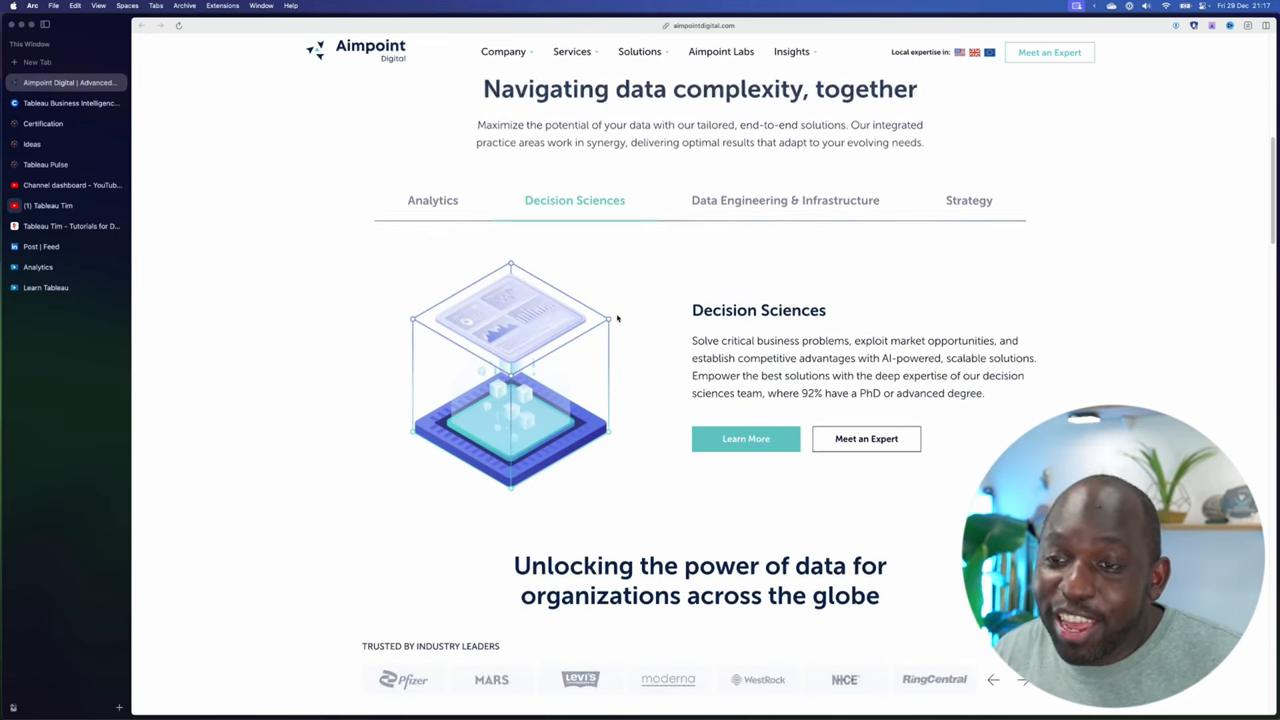
scroll(up, 3)
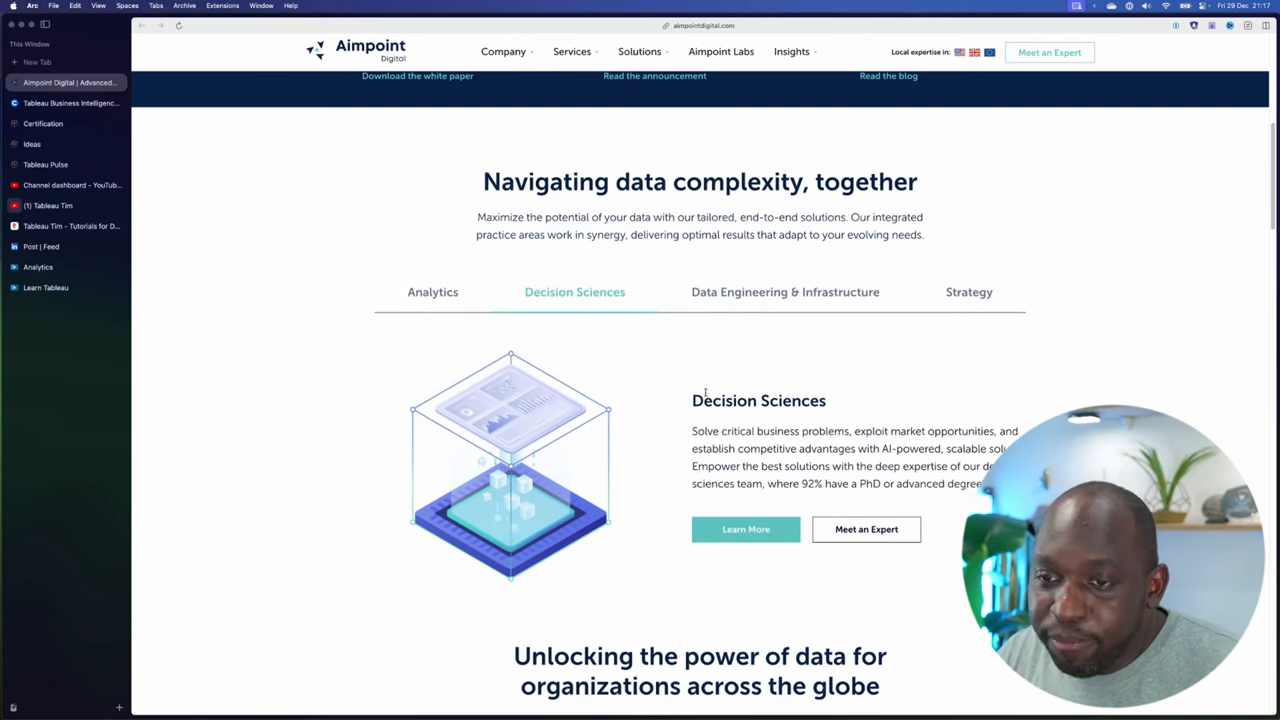
scroll(down, 3)
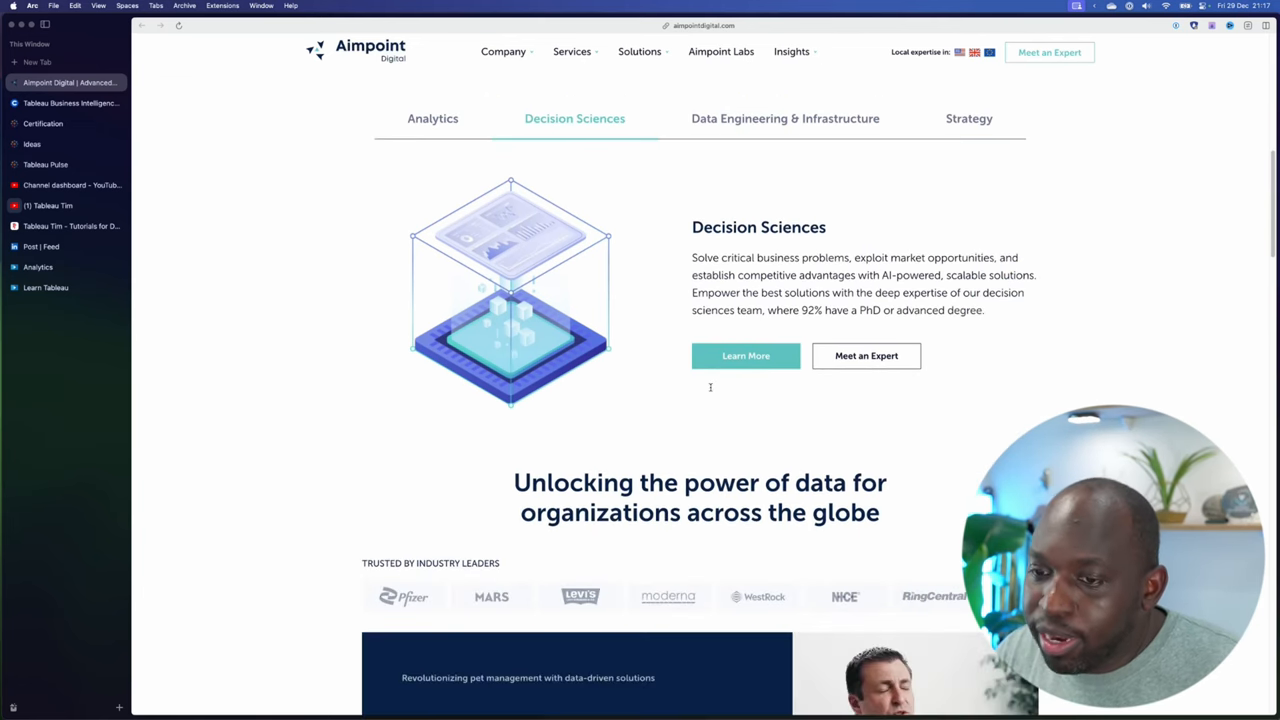
scroll(down, 3)
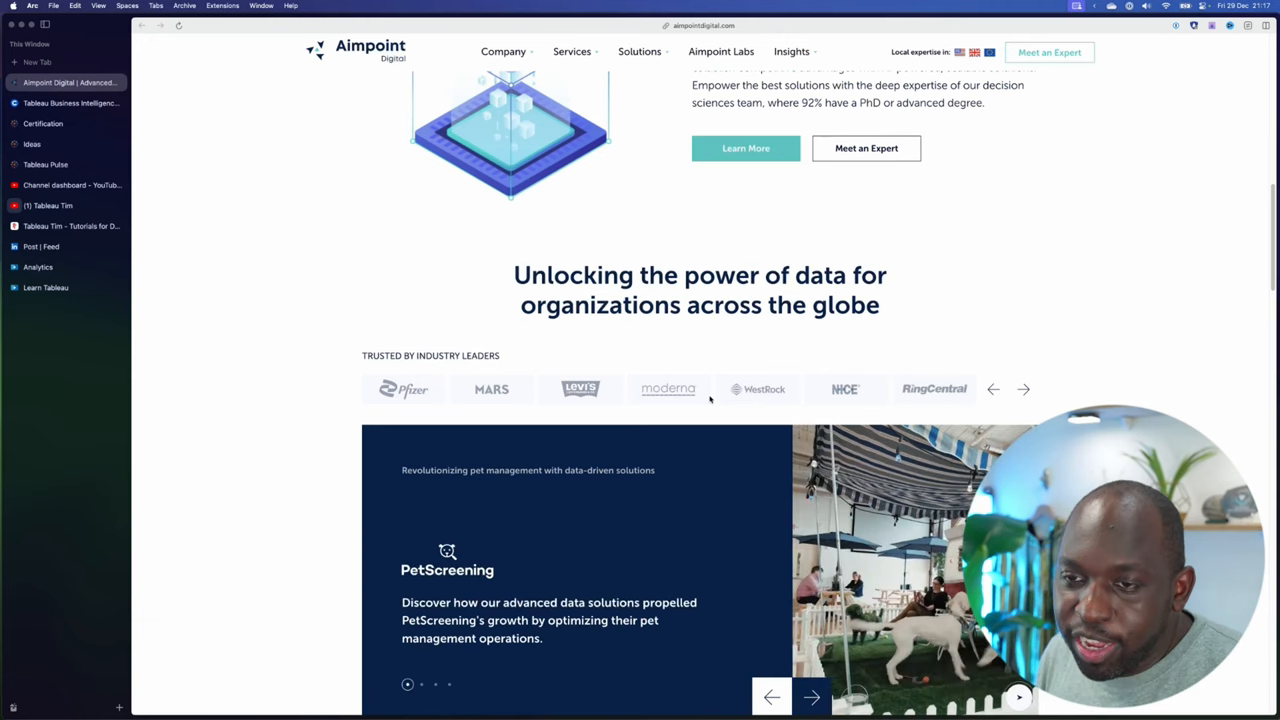
scroll(down, 3)
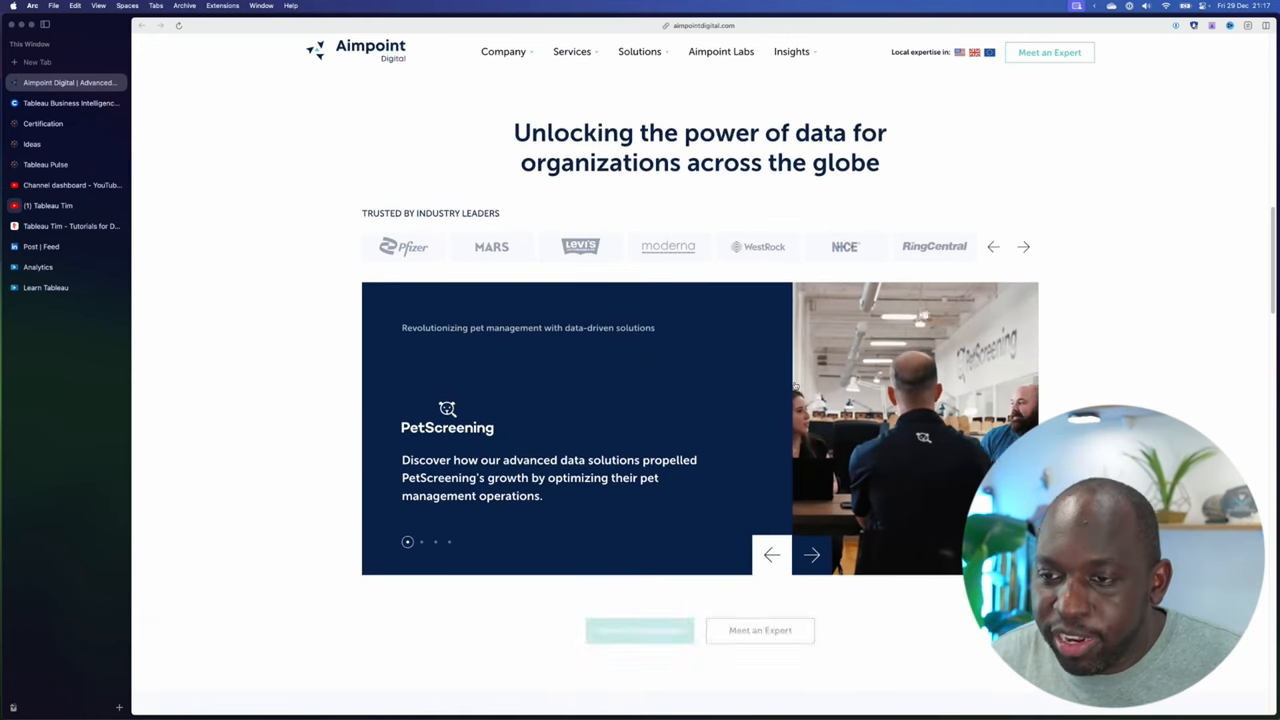
Step: Scroll past the client logos and PetScreening case study to the Partners logos
scroll(down, 3)
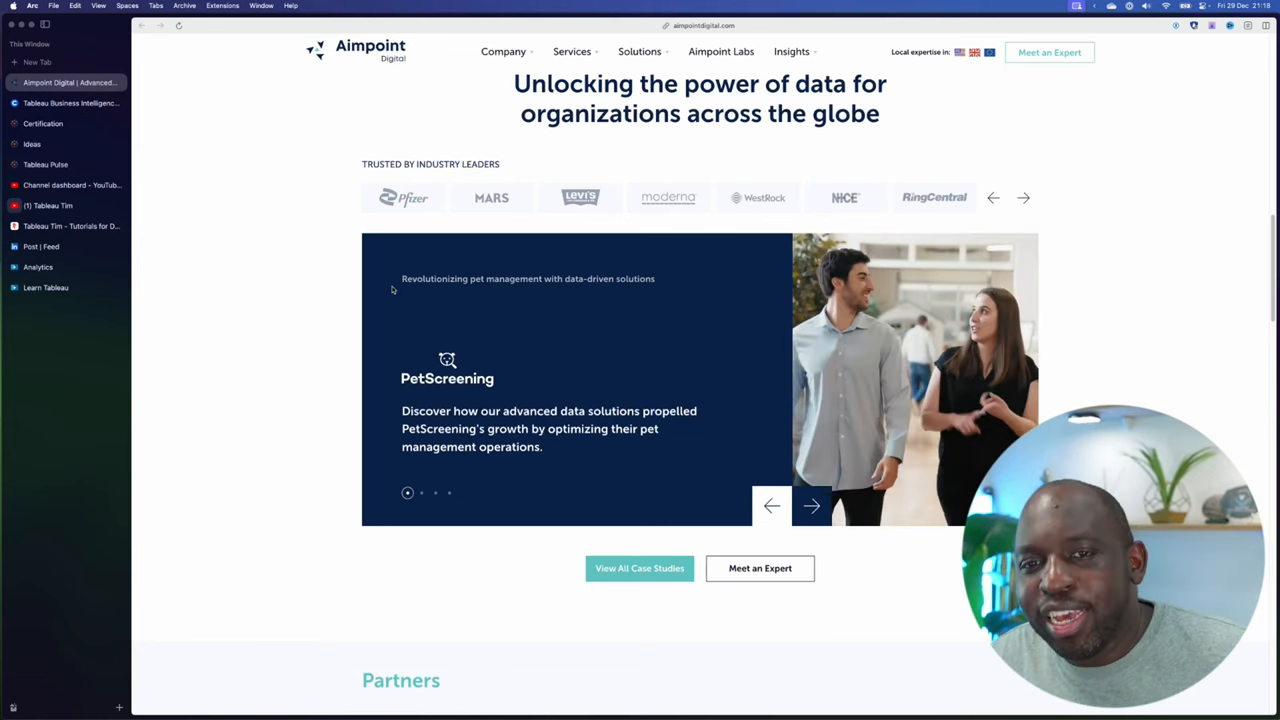
scroll(up, 3)
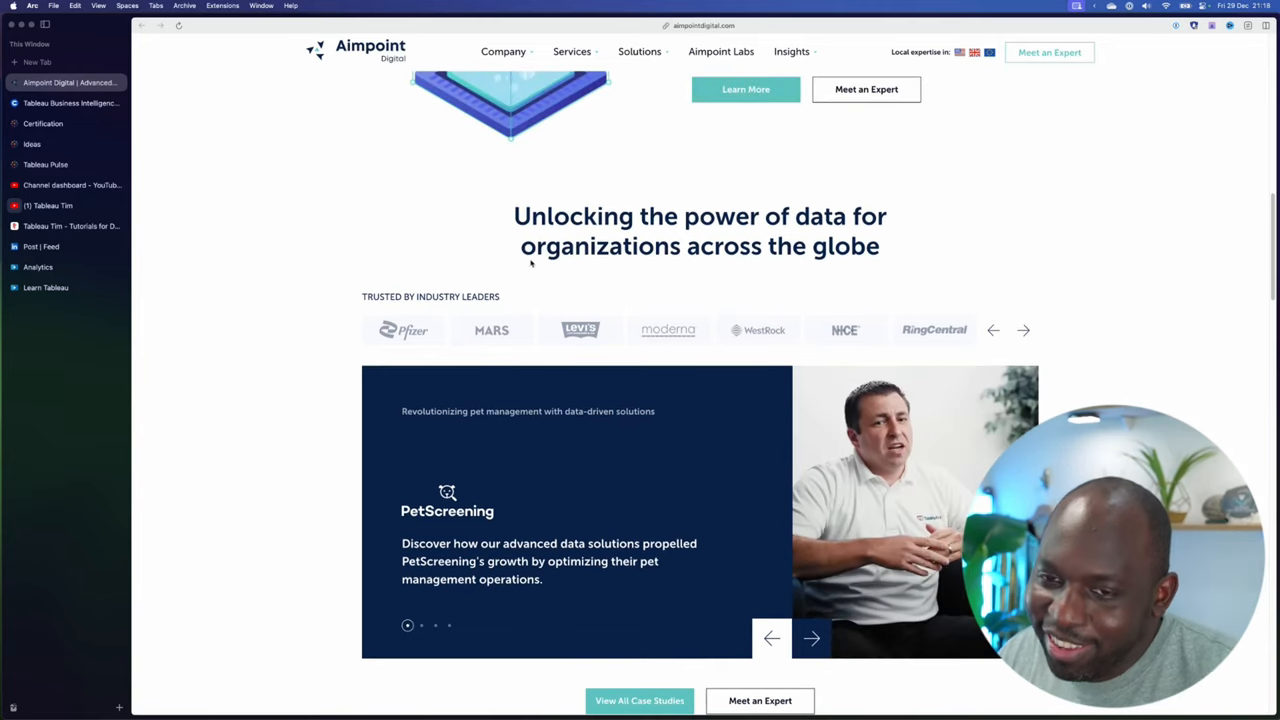
scroll(up, 3)
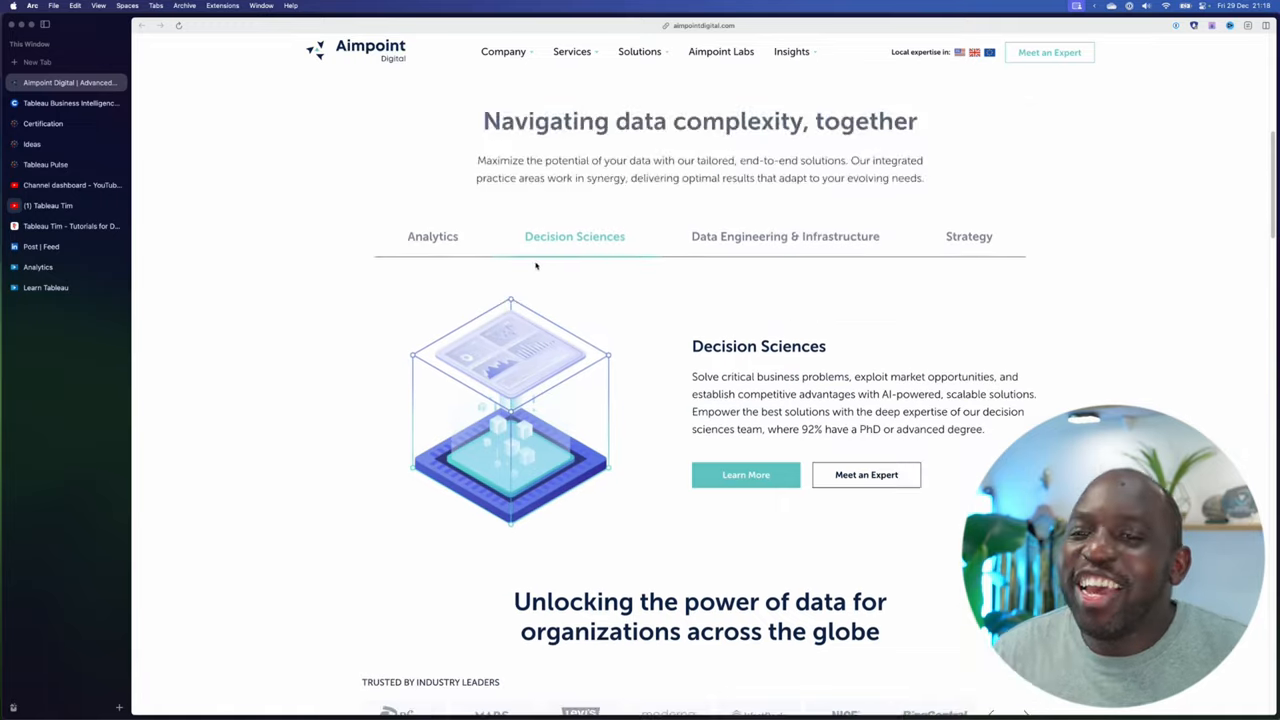
scroll(down, 3)
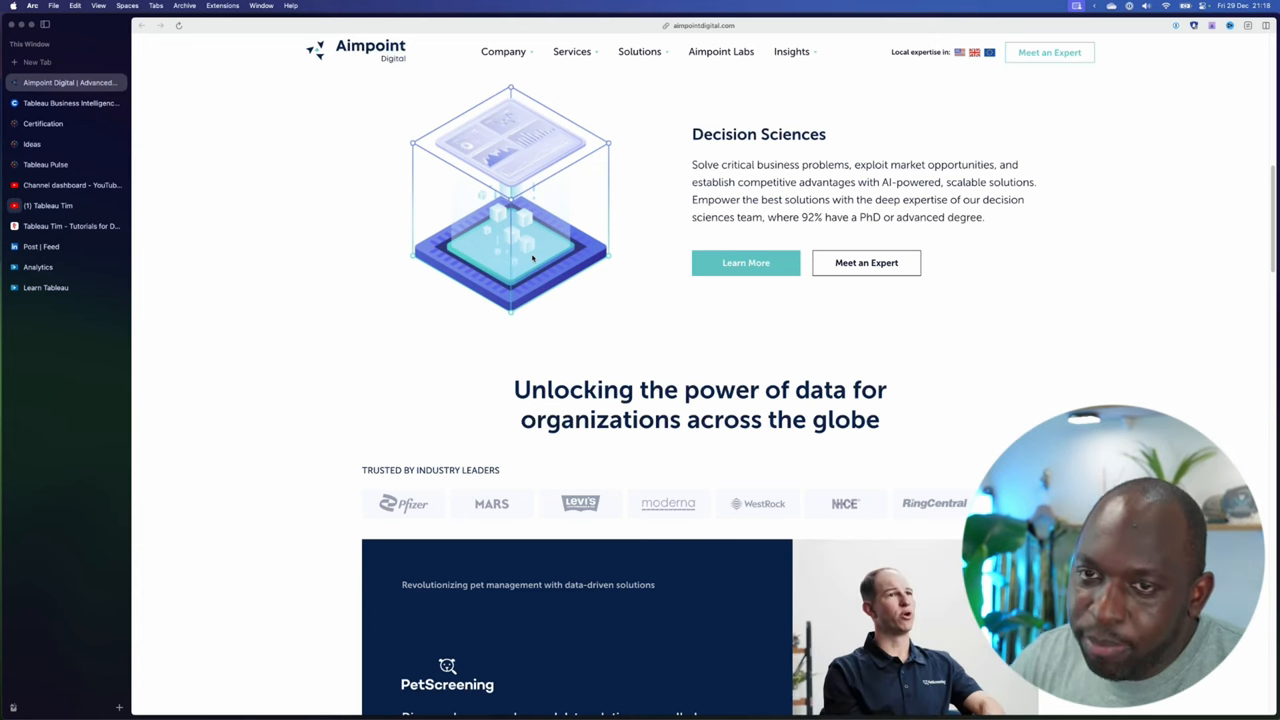
scroll(down, 3)
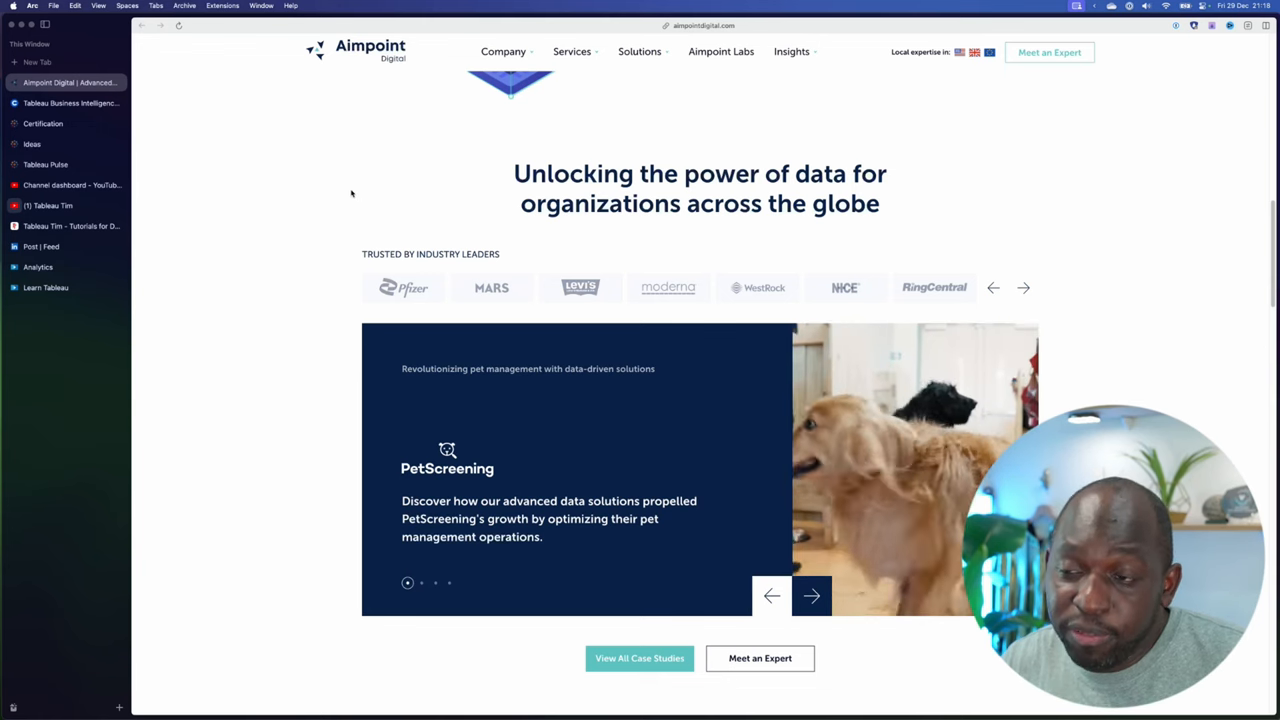
scroll(down, 3)
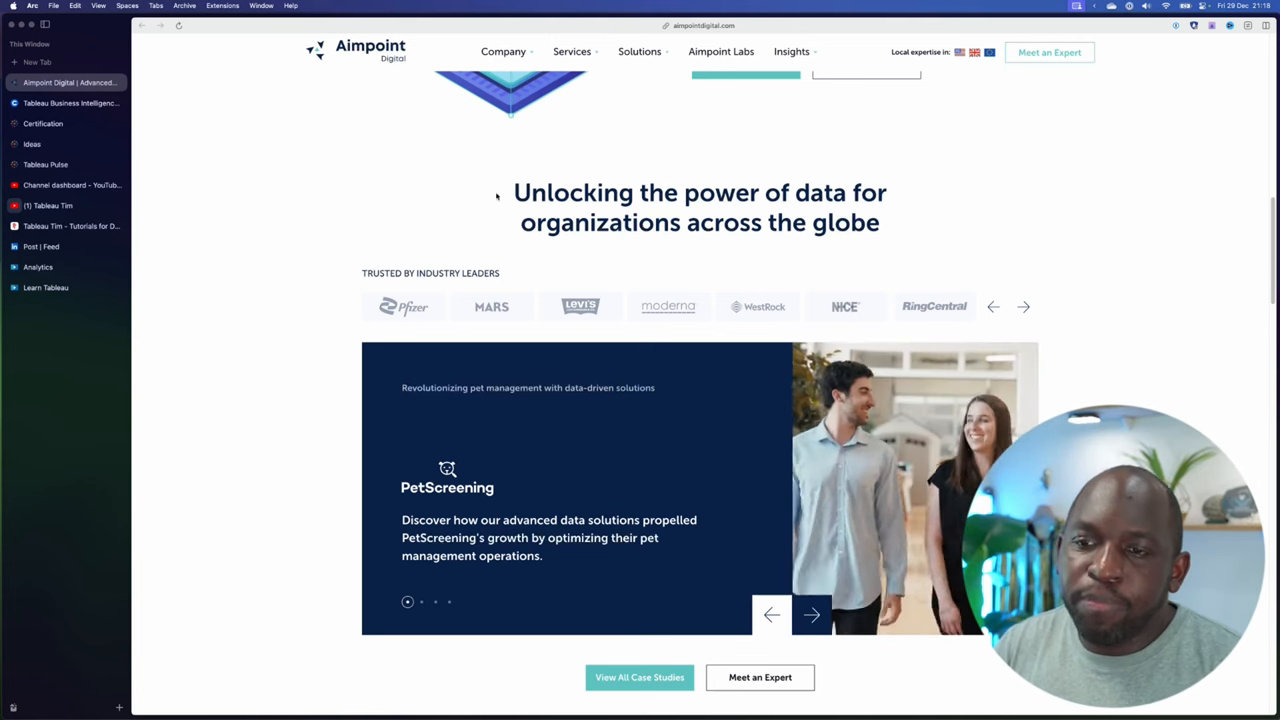
scroll(up, 3)
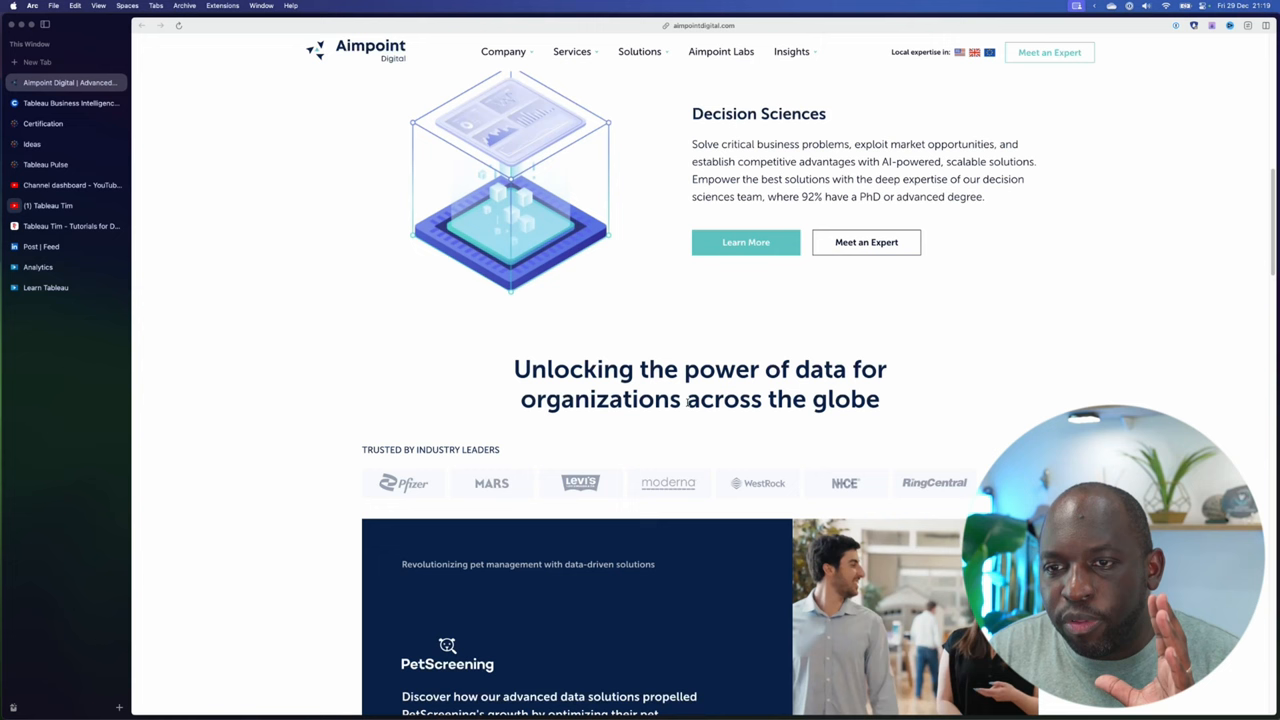
scroll(down, 3)
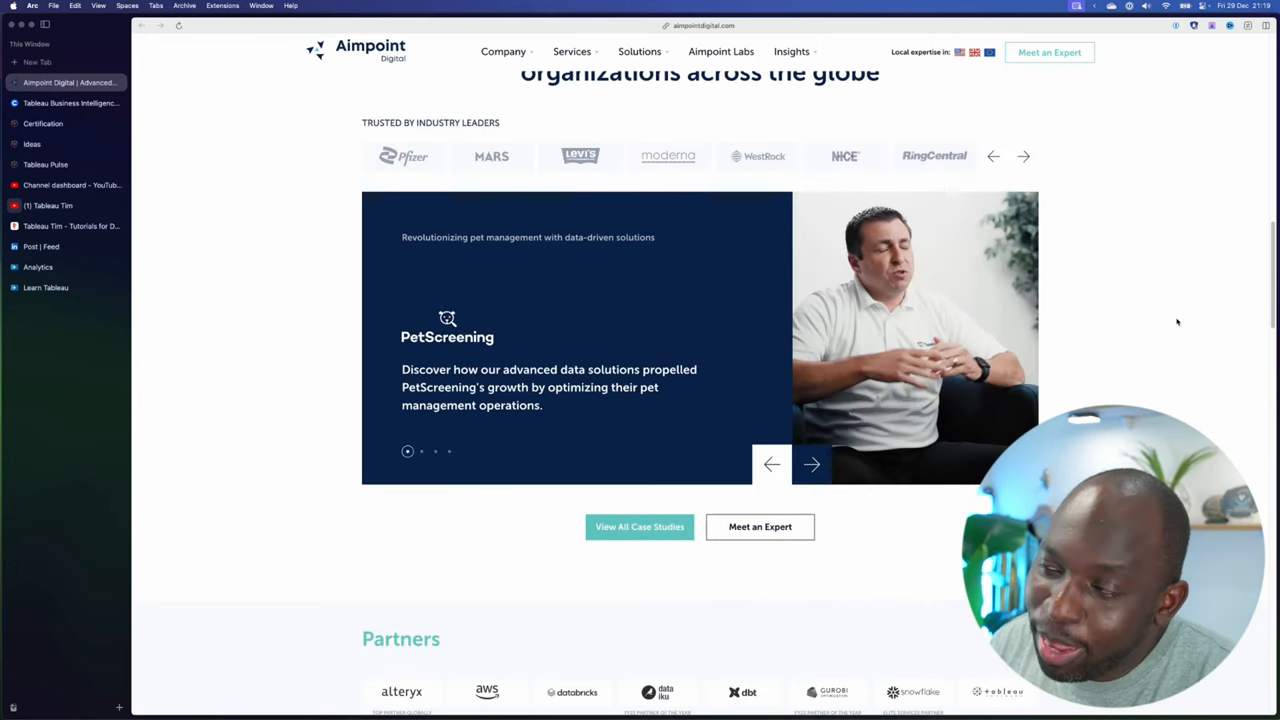
Step: Scroll through Partners and Aimpoint Labs, then go to Our Team from the navigation menu
scroll(down, 3)
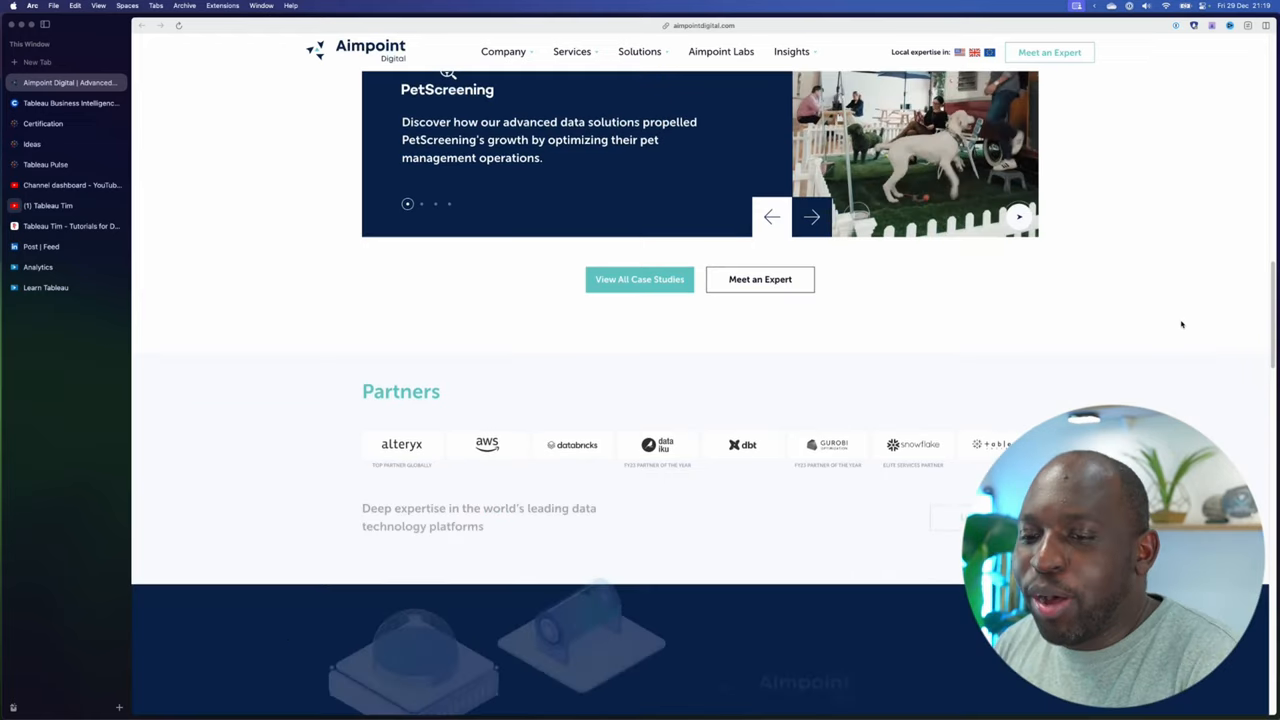
scroll(down, 3)
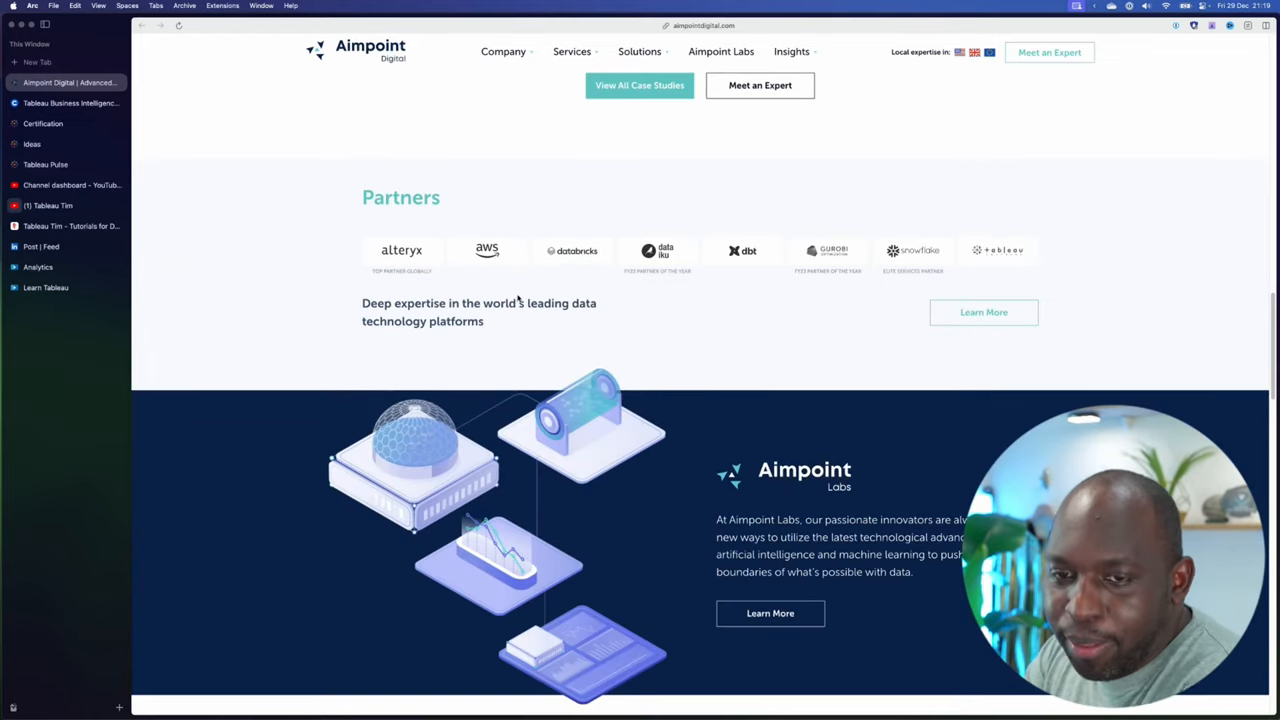
scroll(down, 3)
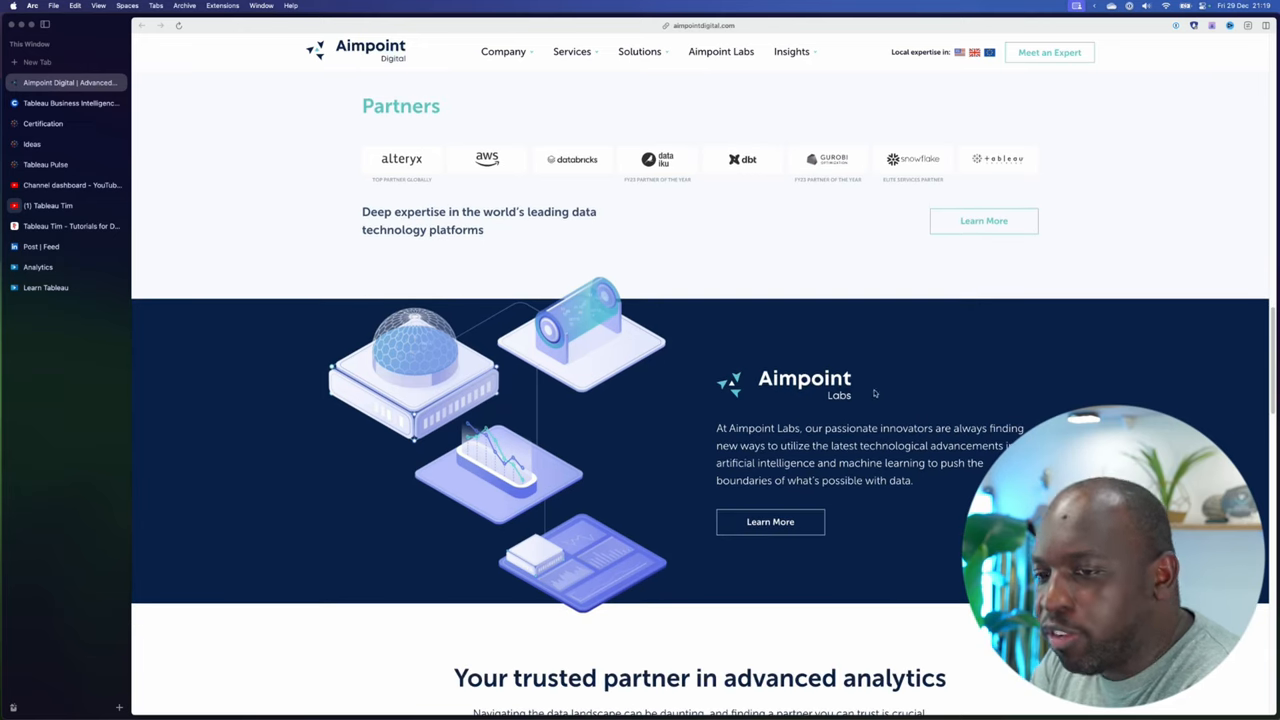
scroll(down, 3)
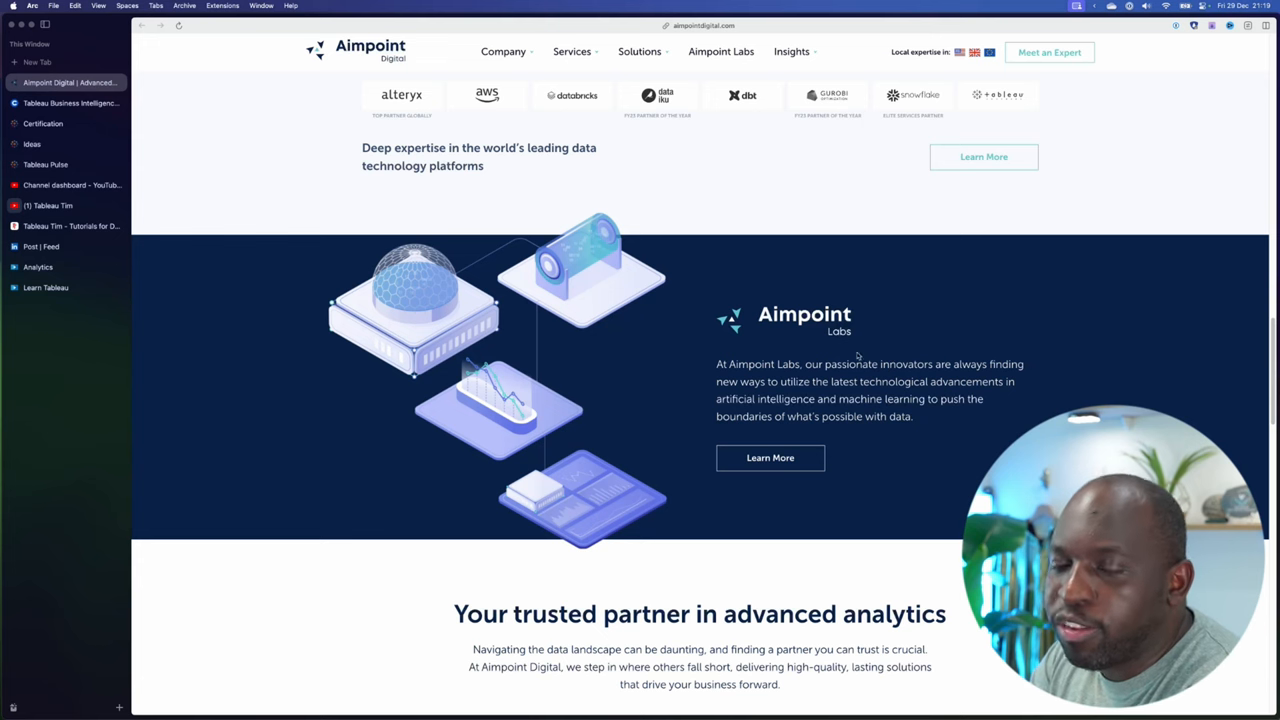
mouse_move(887, 383)
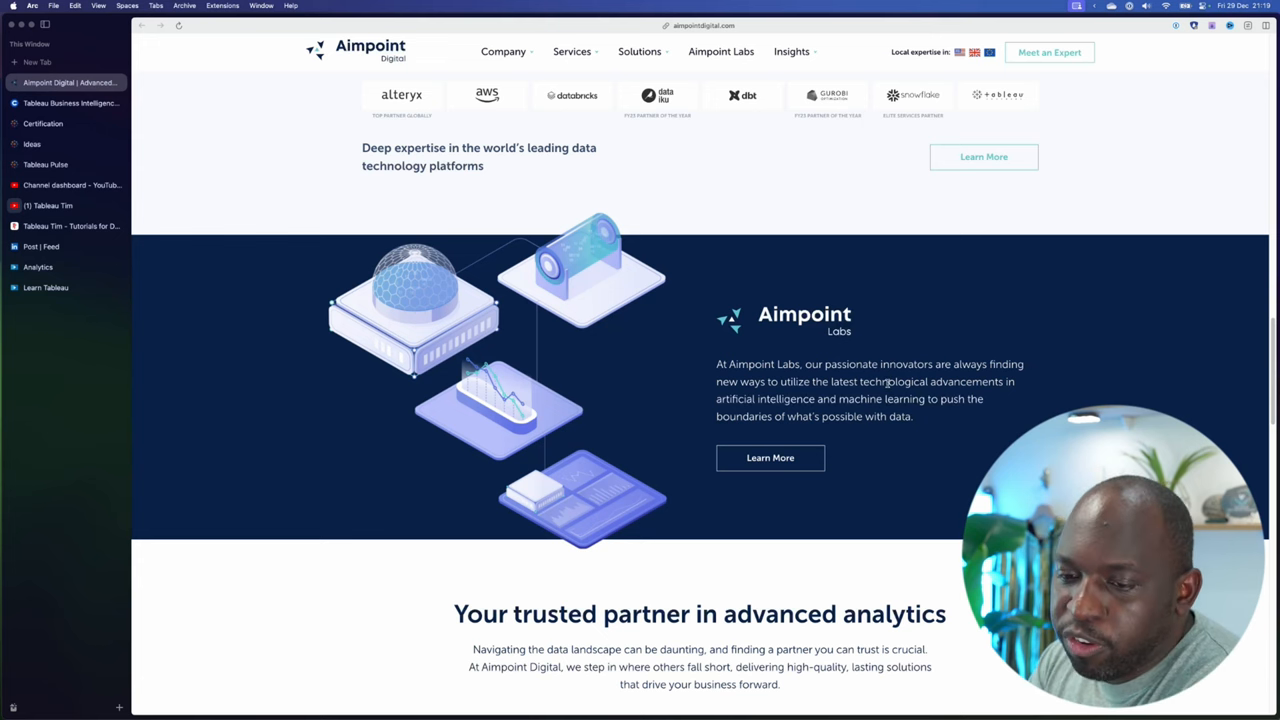
scroll(down, 3)
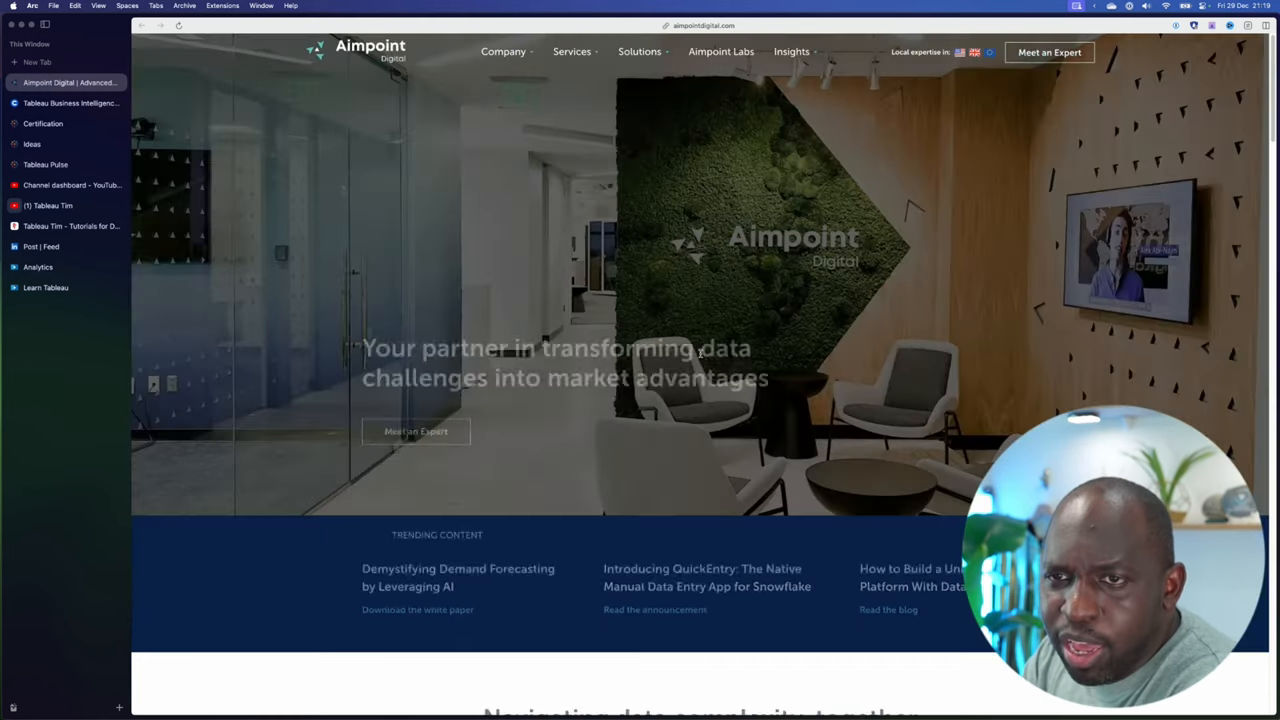
click(572, 51)
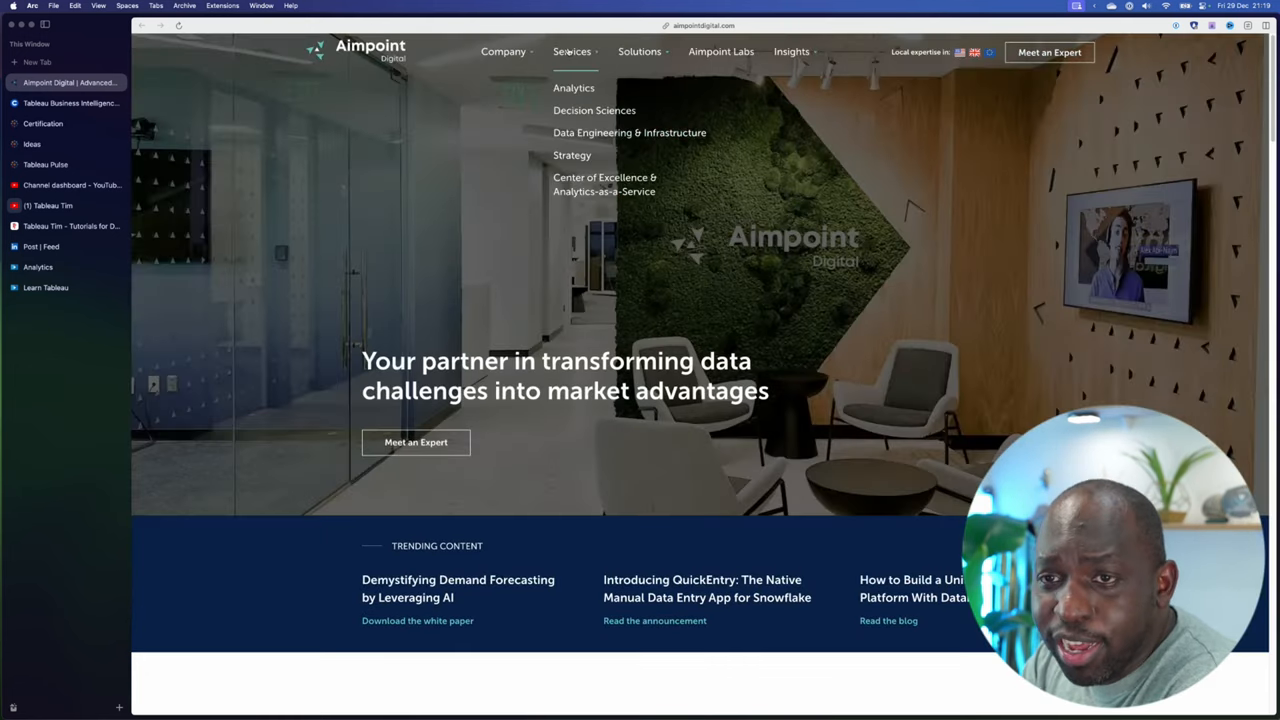
click(726, 163)
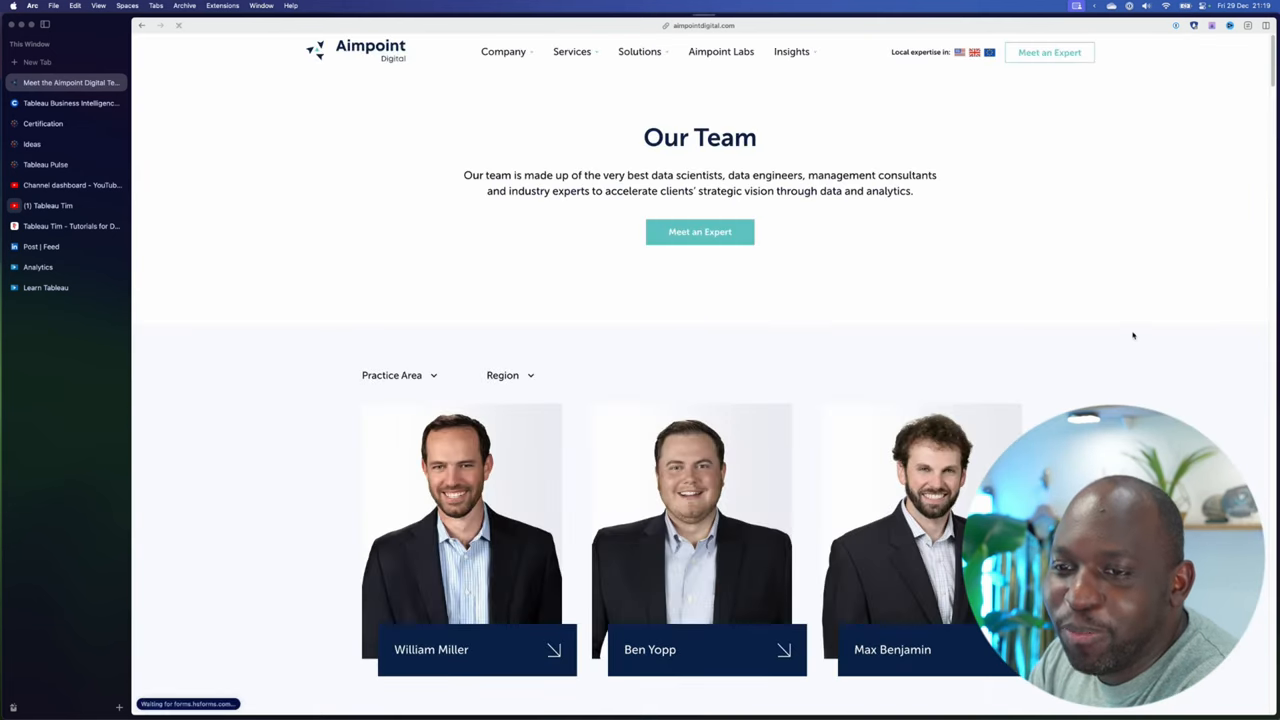
Step: Scroll the staff roster down to the Contact us form, then back up slightly
scroll(down, 3)
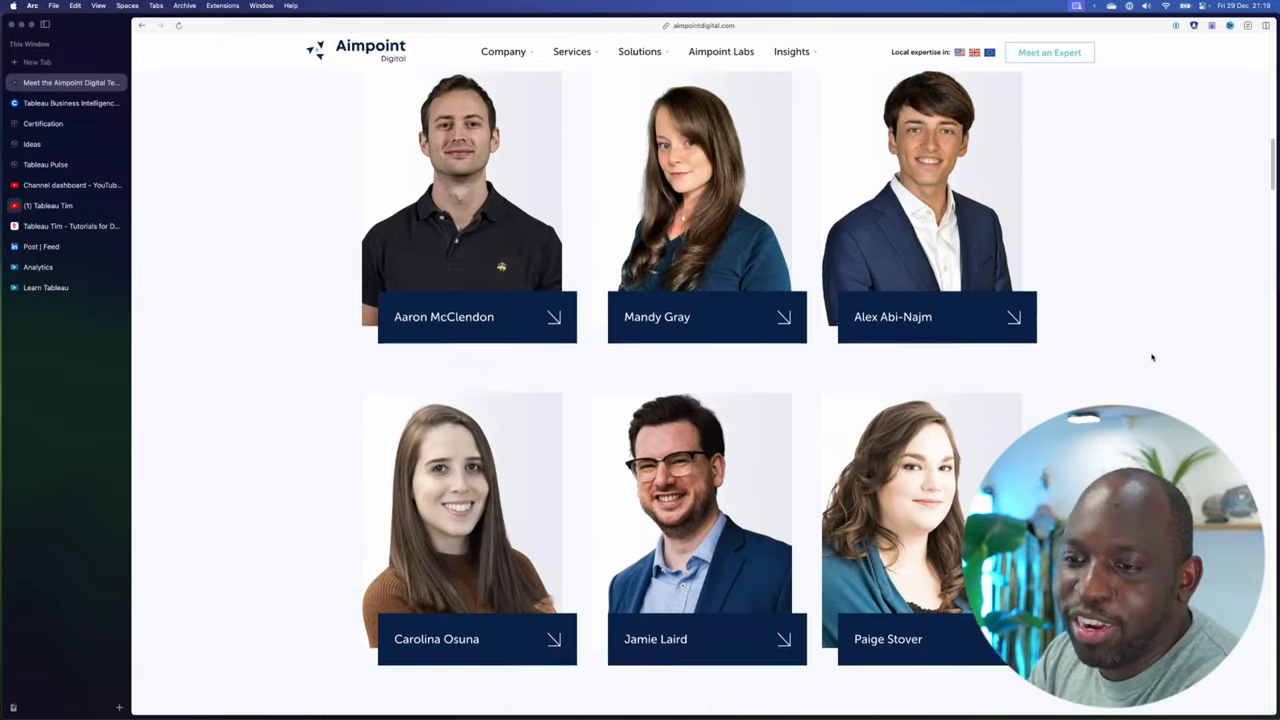
scroll(down, 3)
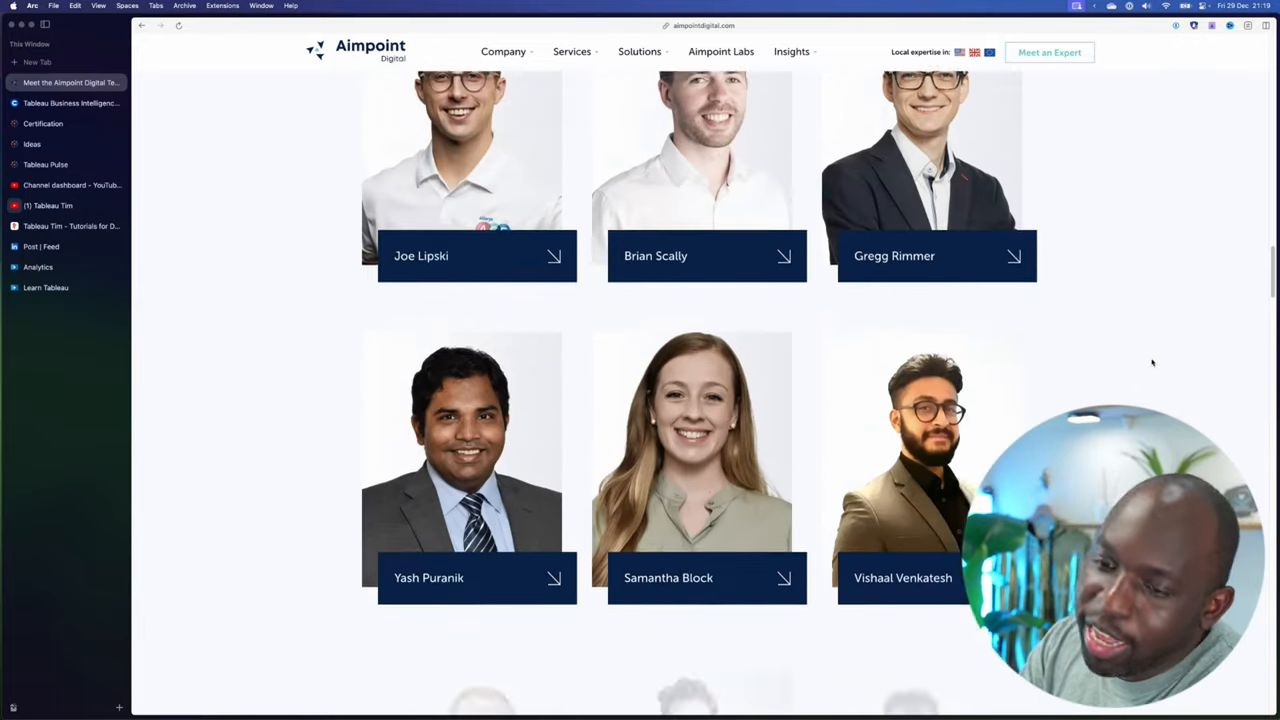
scroll(down, 3)
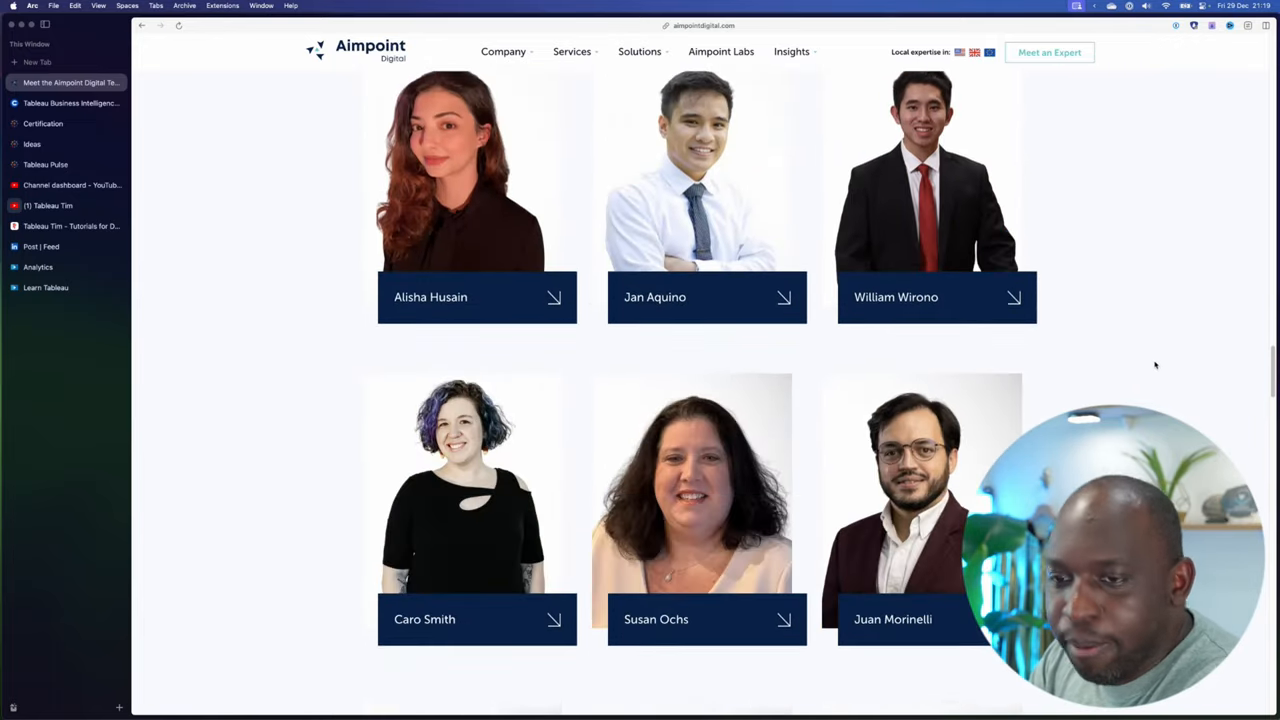
scroll(down, 3)
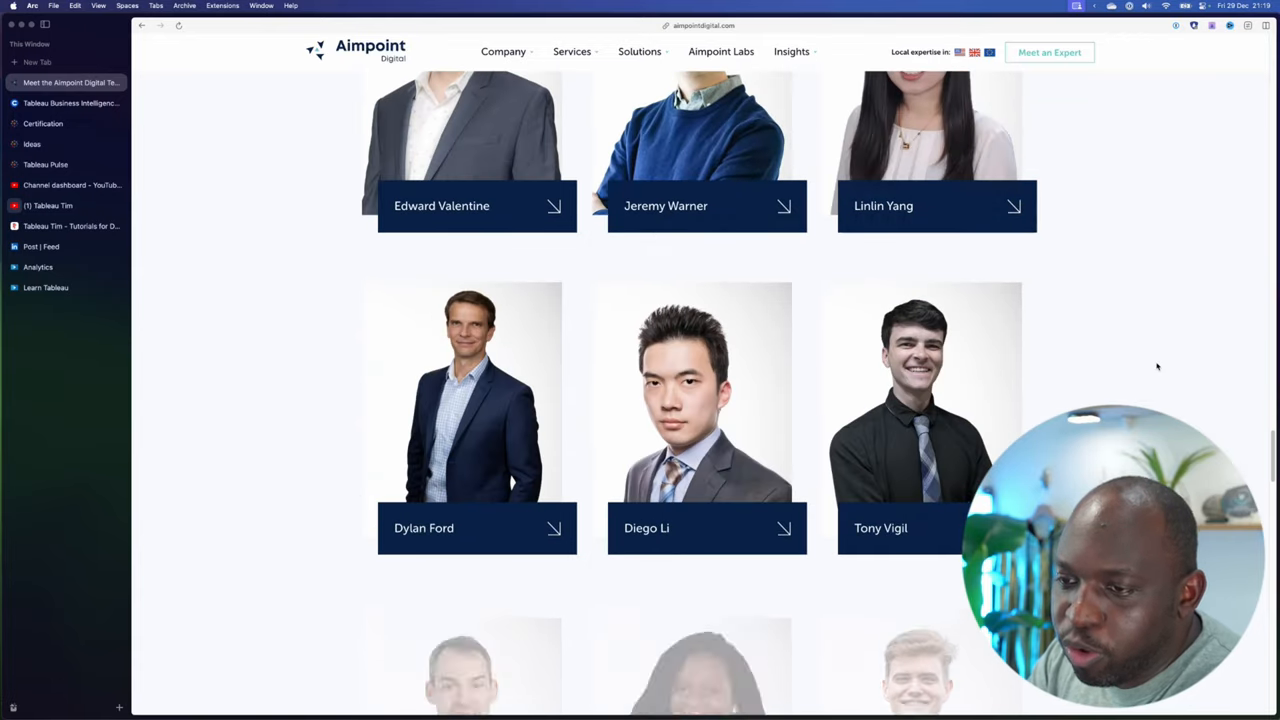
scroll(down, 3)
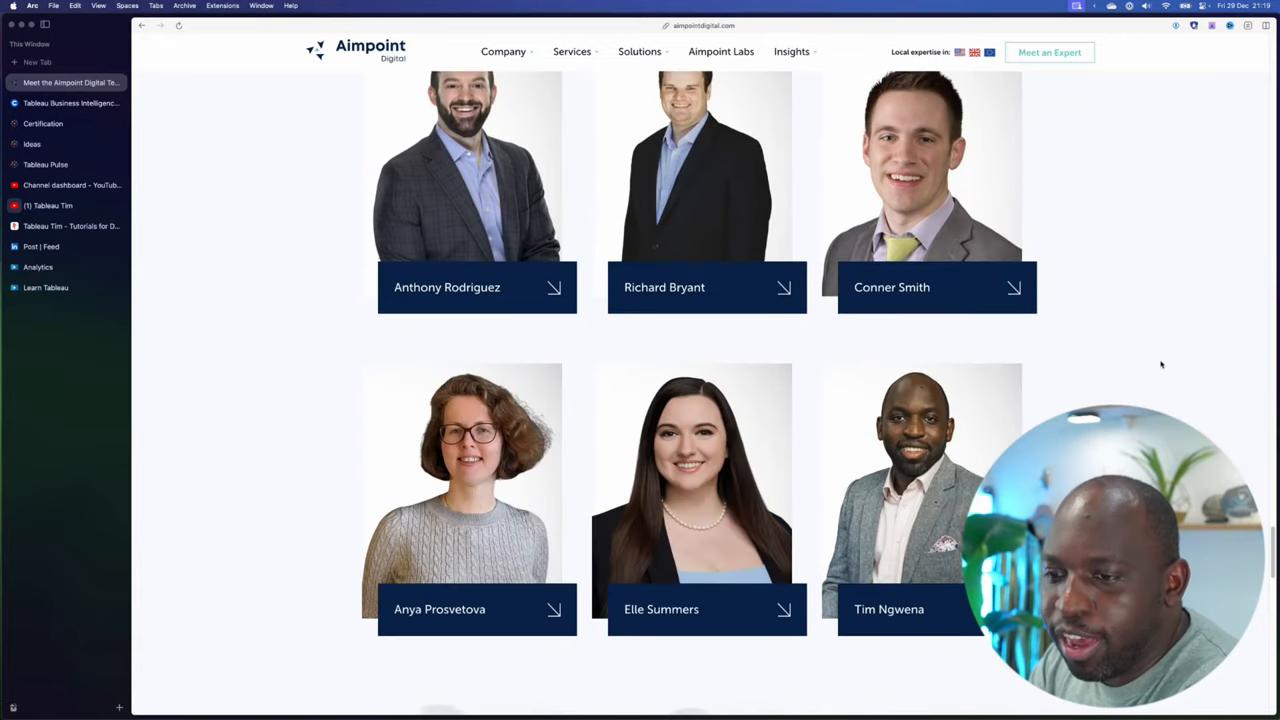
scroll(down, 3)
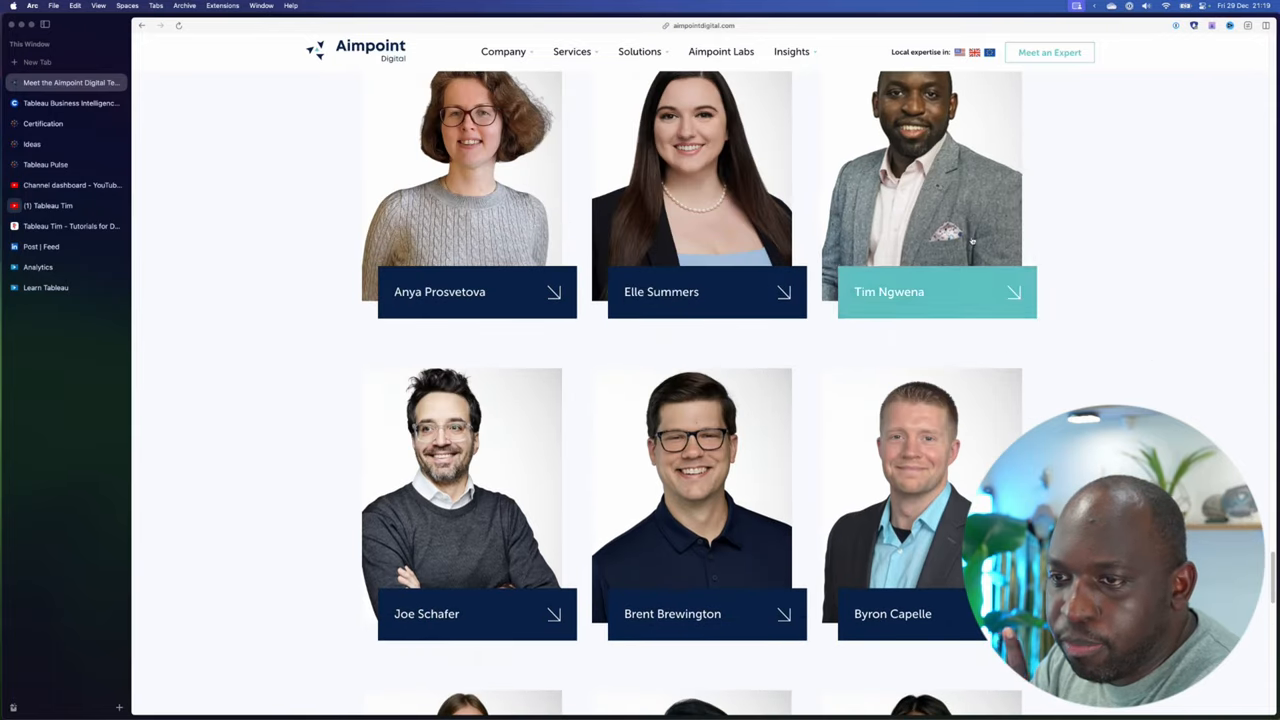
scroll(down, 3)
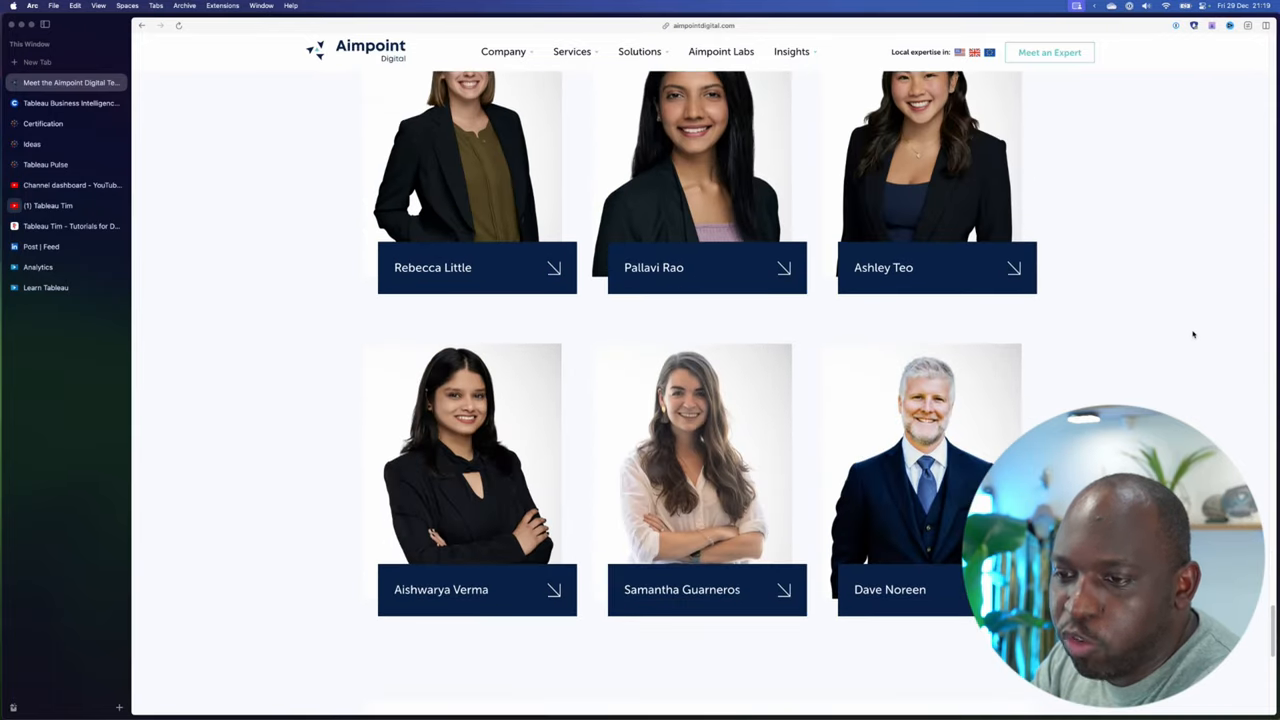
scroll(down, 3)
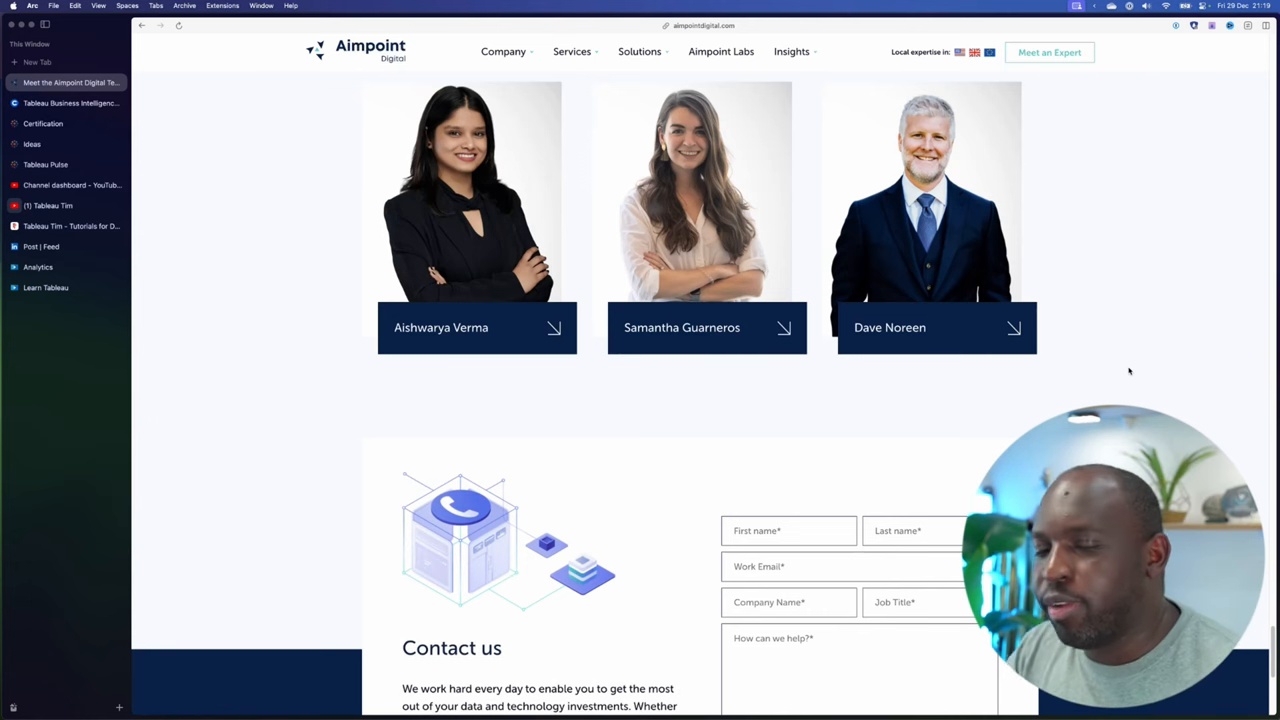
mouse_move(1105, 360)
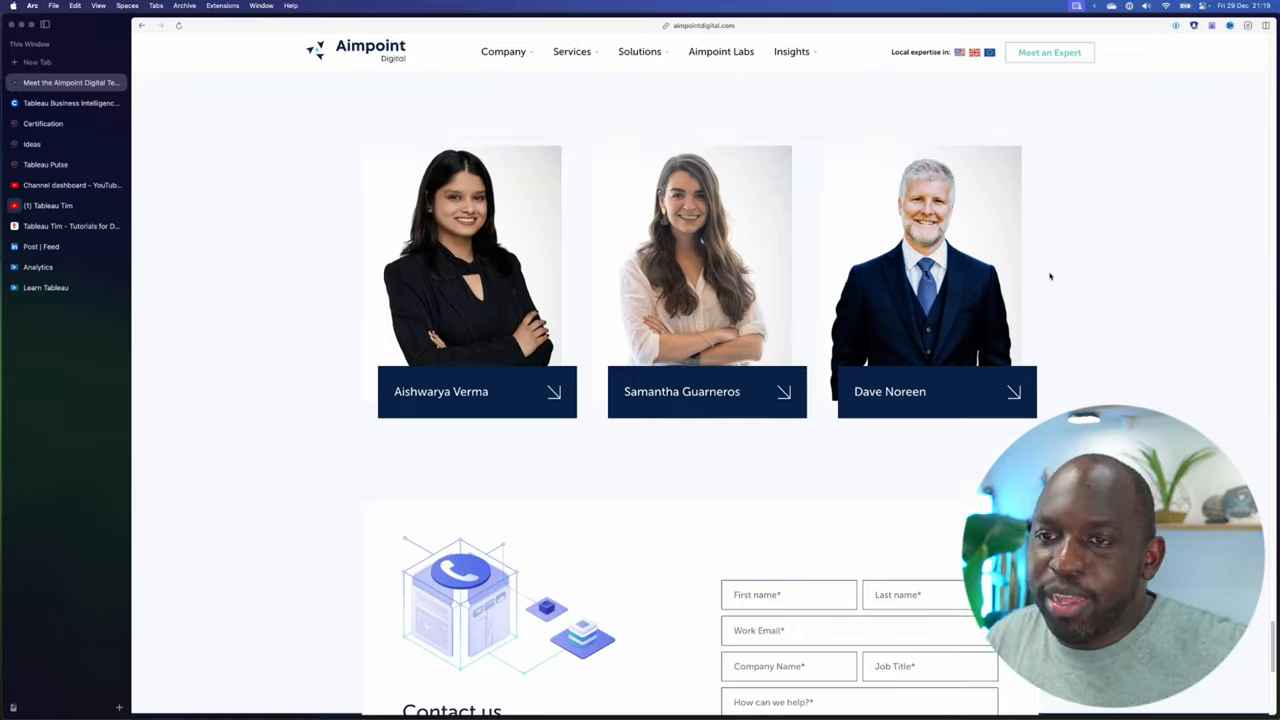
scroll(up, 3)
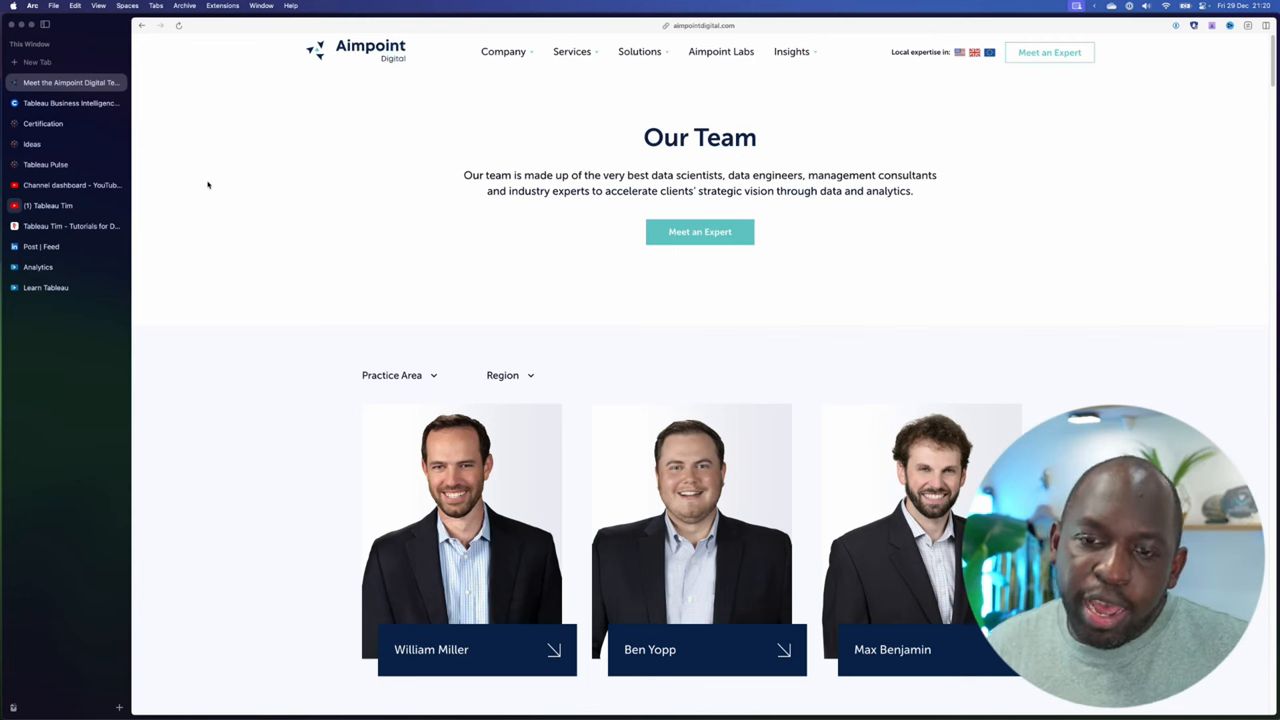
mouse_move(191, 111)
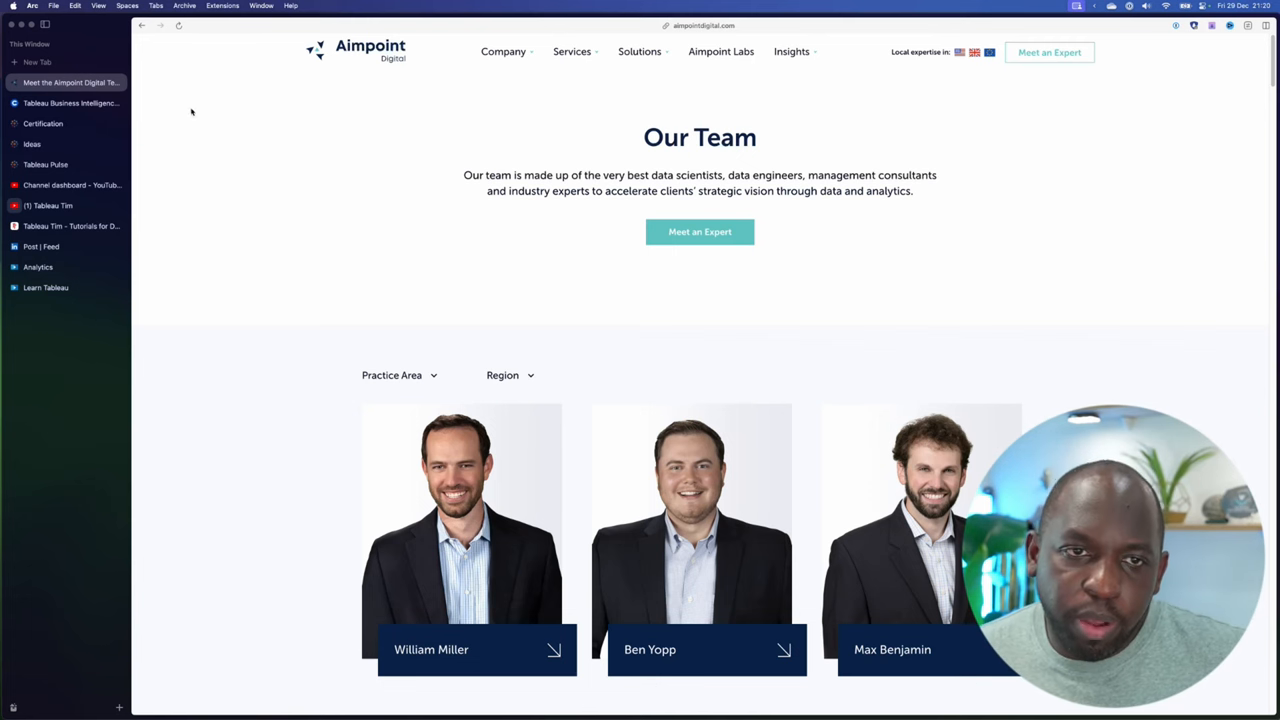
mouse_move(294, 282)
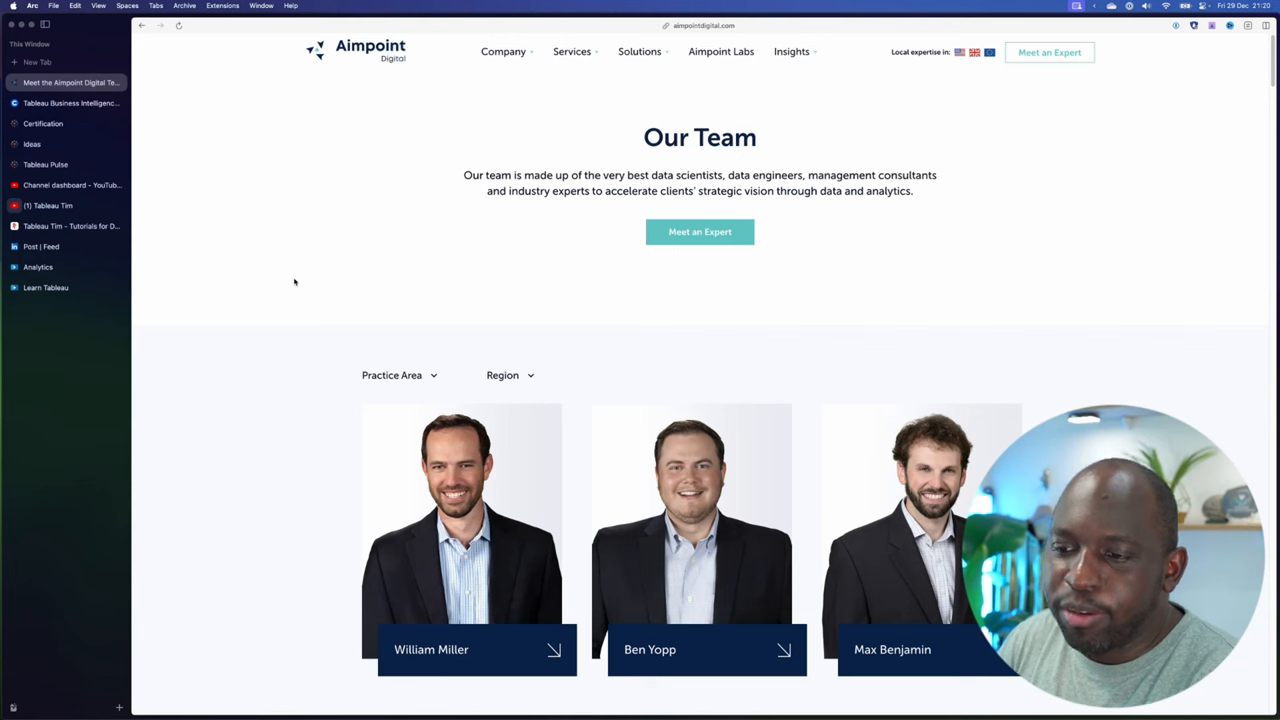
click(640, 51)
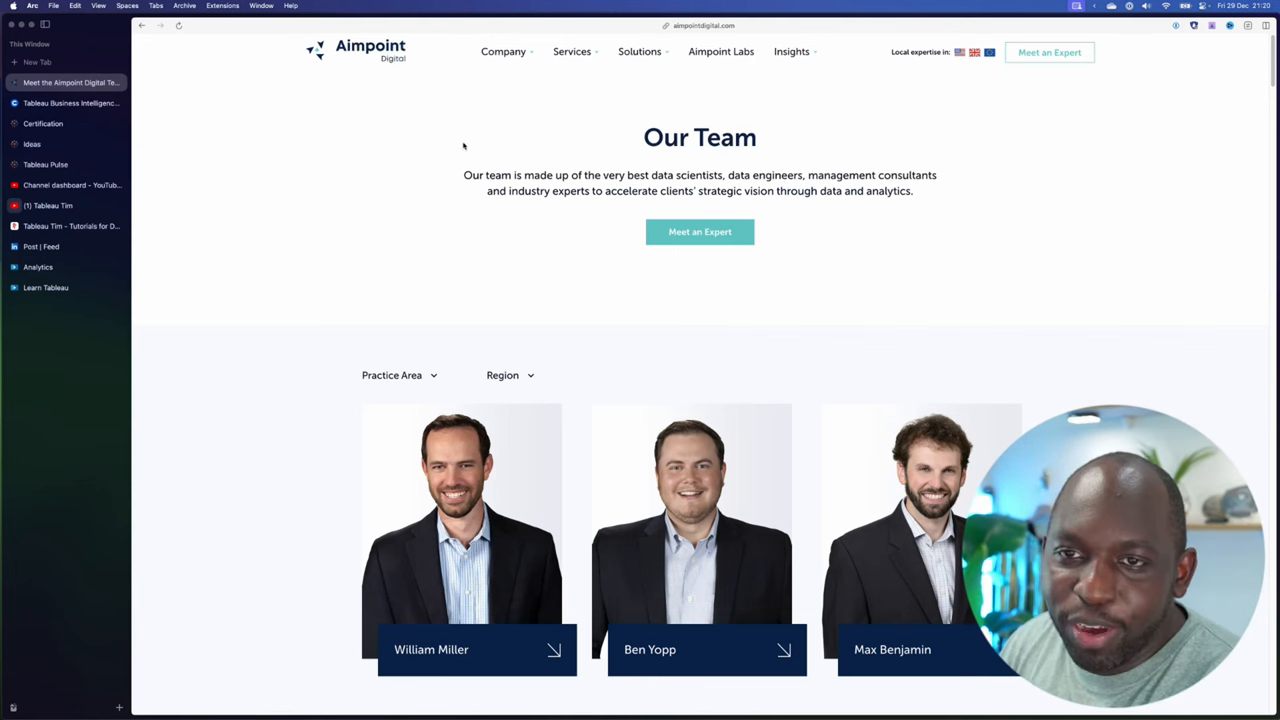
mouse_move(66, 225)
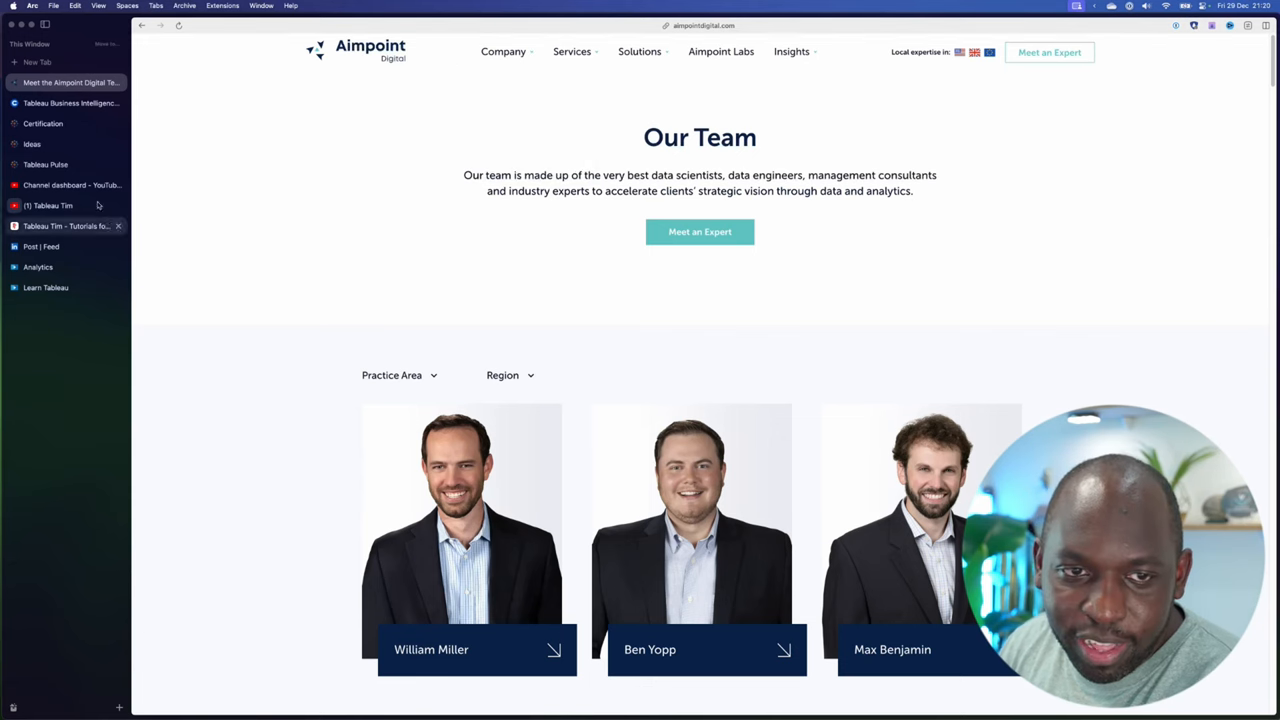